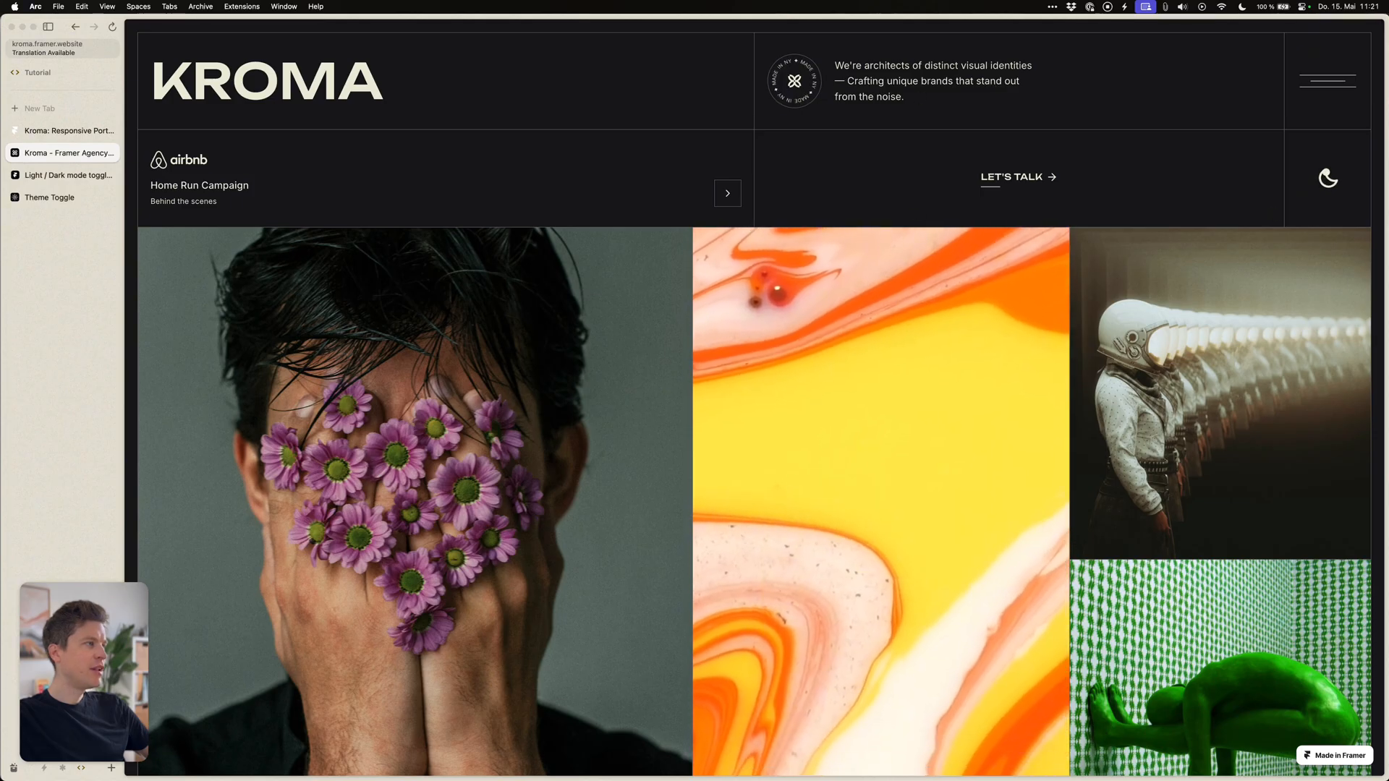
Toggle the live Kroma site to light mode using the moon icon in its header
{"action": "left_click", "coordinate": [1328, 178]}
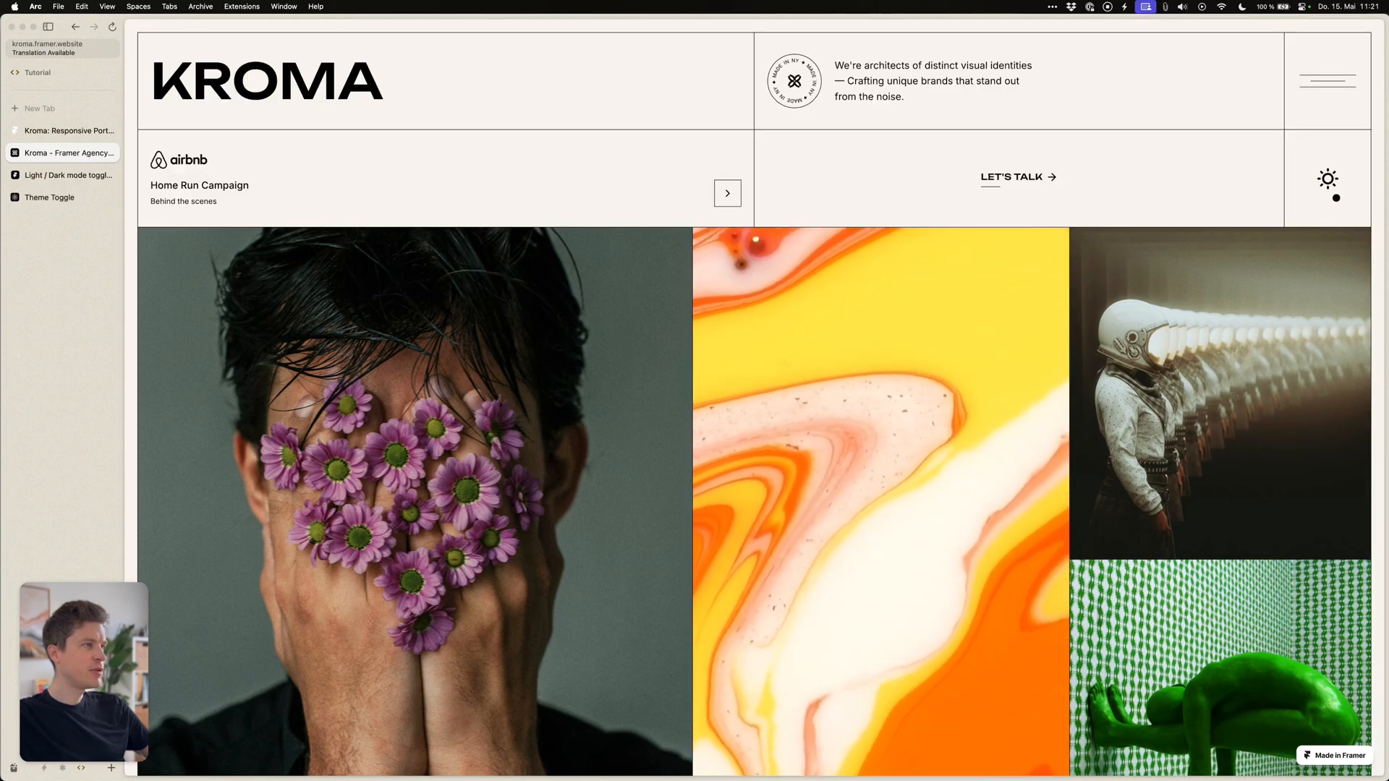
{"action": "left_click", "coordinate": [1328, 178]}
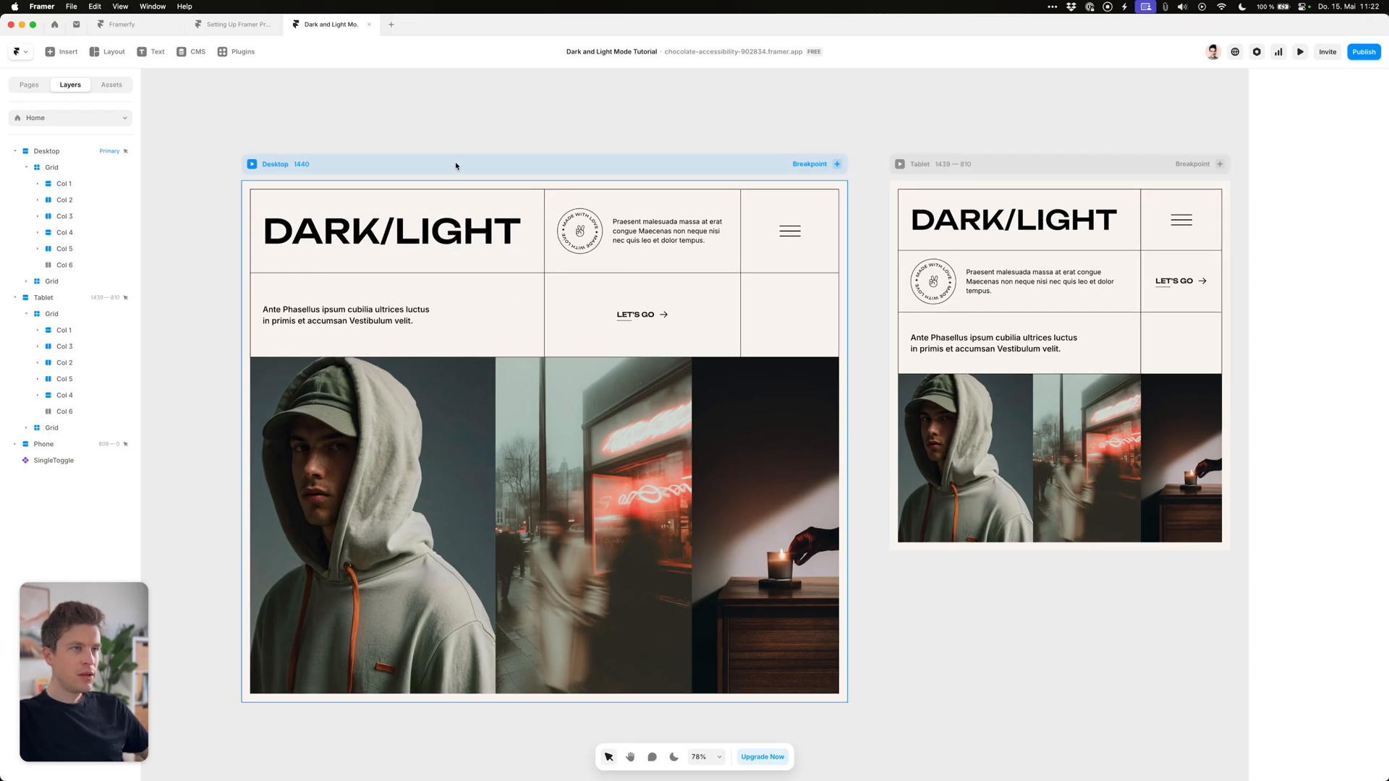
Select the Desktop breakpoint and bring up its FAF6F0 background fill colour for editing
{"action": "left_click", "coordinate": [46, 151]}
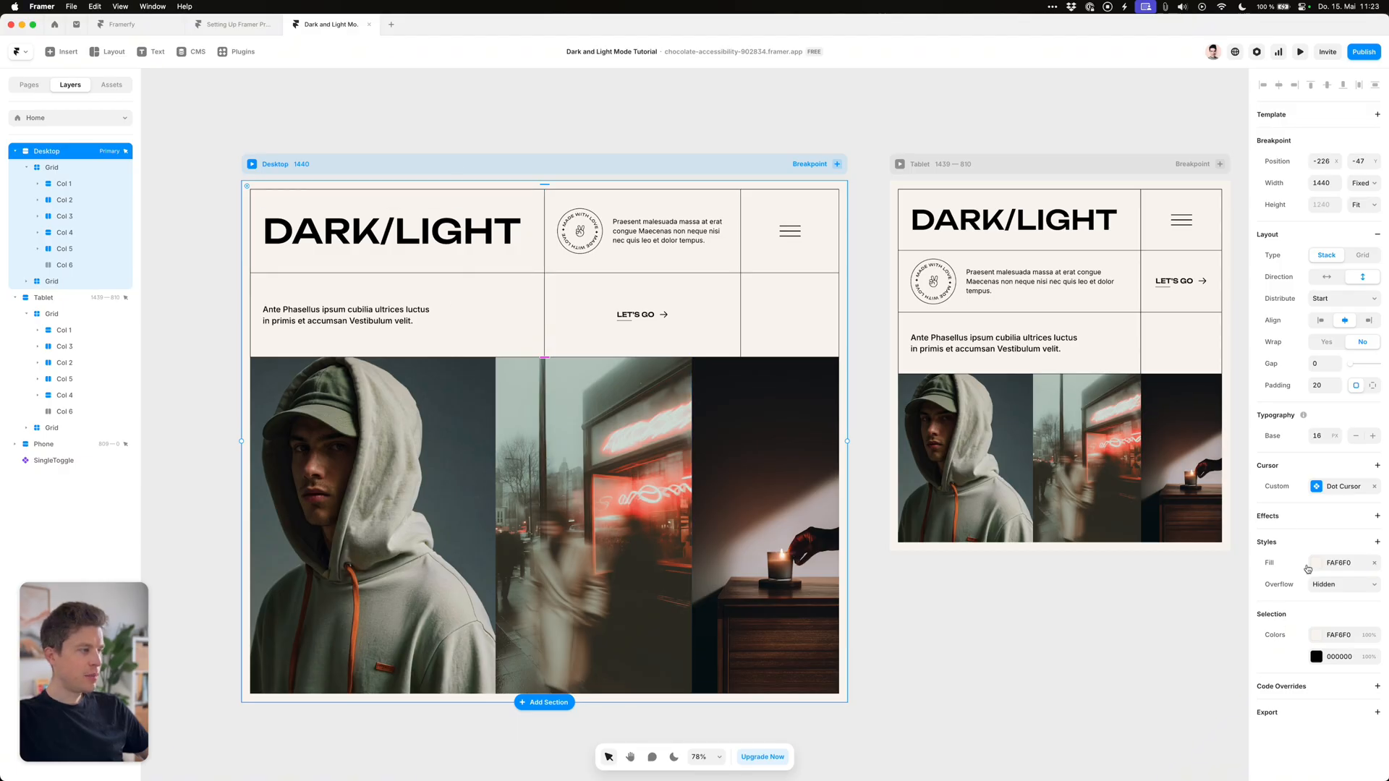
{"action": "left_click", "coordinate": [390, 230]}
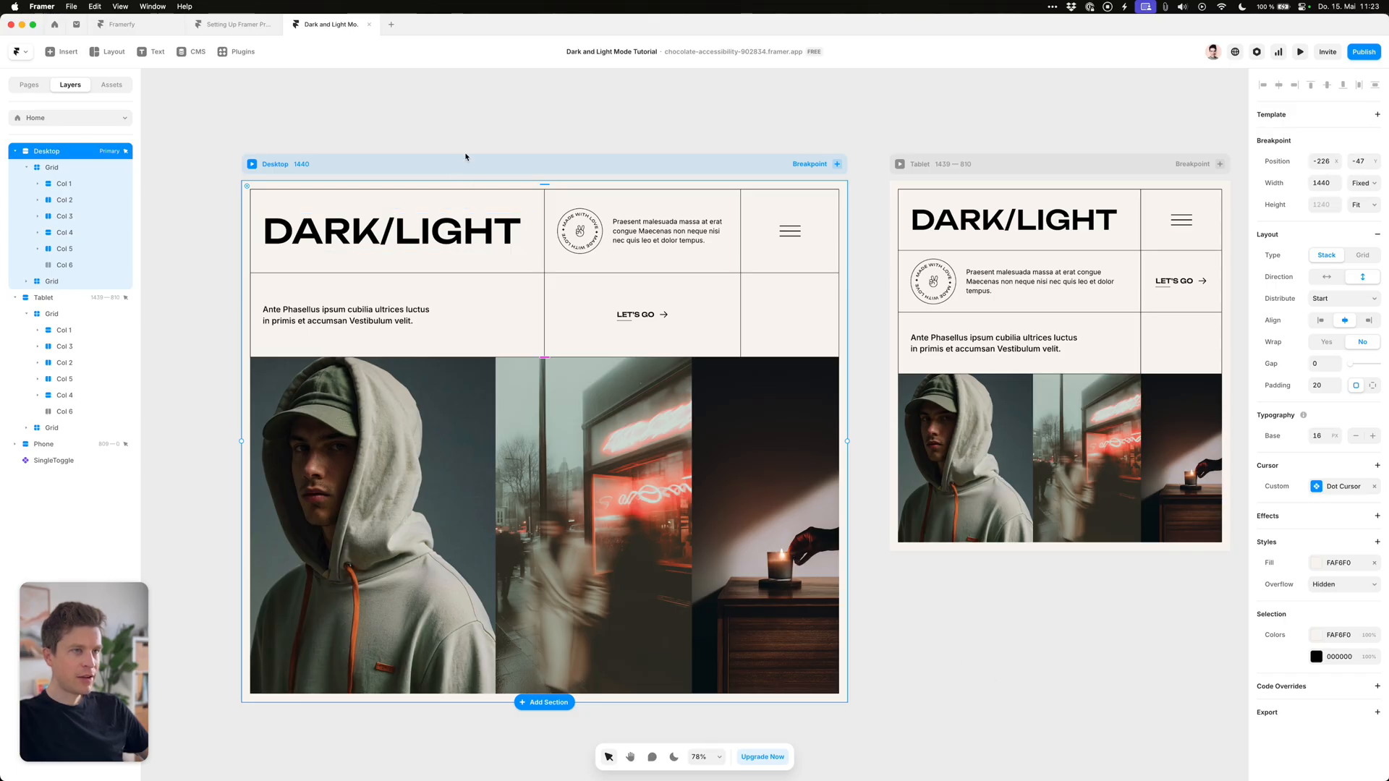
{"action": "mouse_move", "coordinate": [549, 126]}
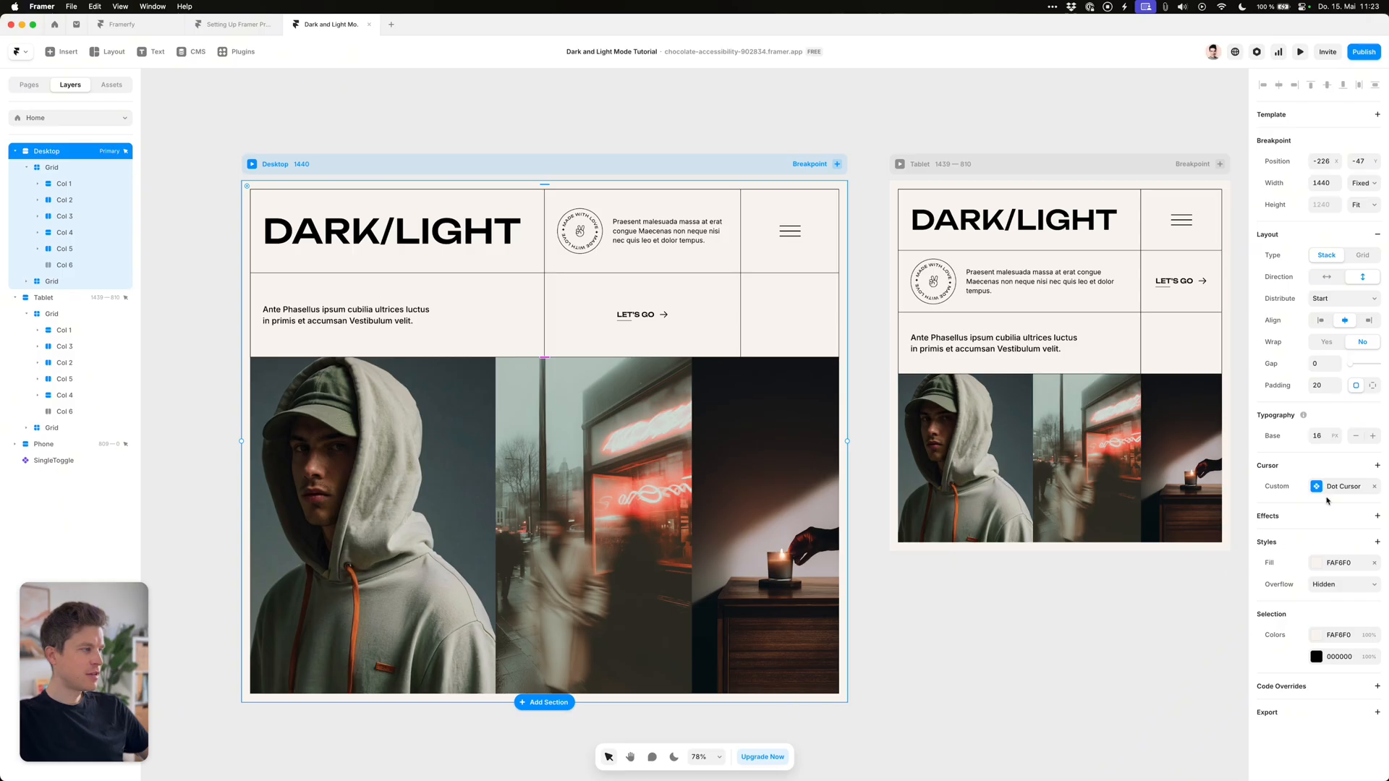
{"action": "left_click", "coordinate": [1337, 563]}
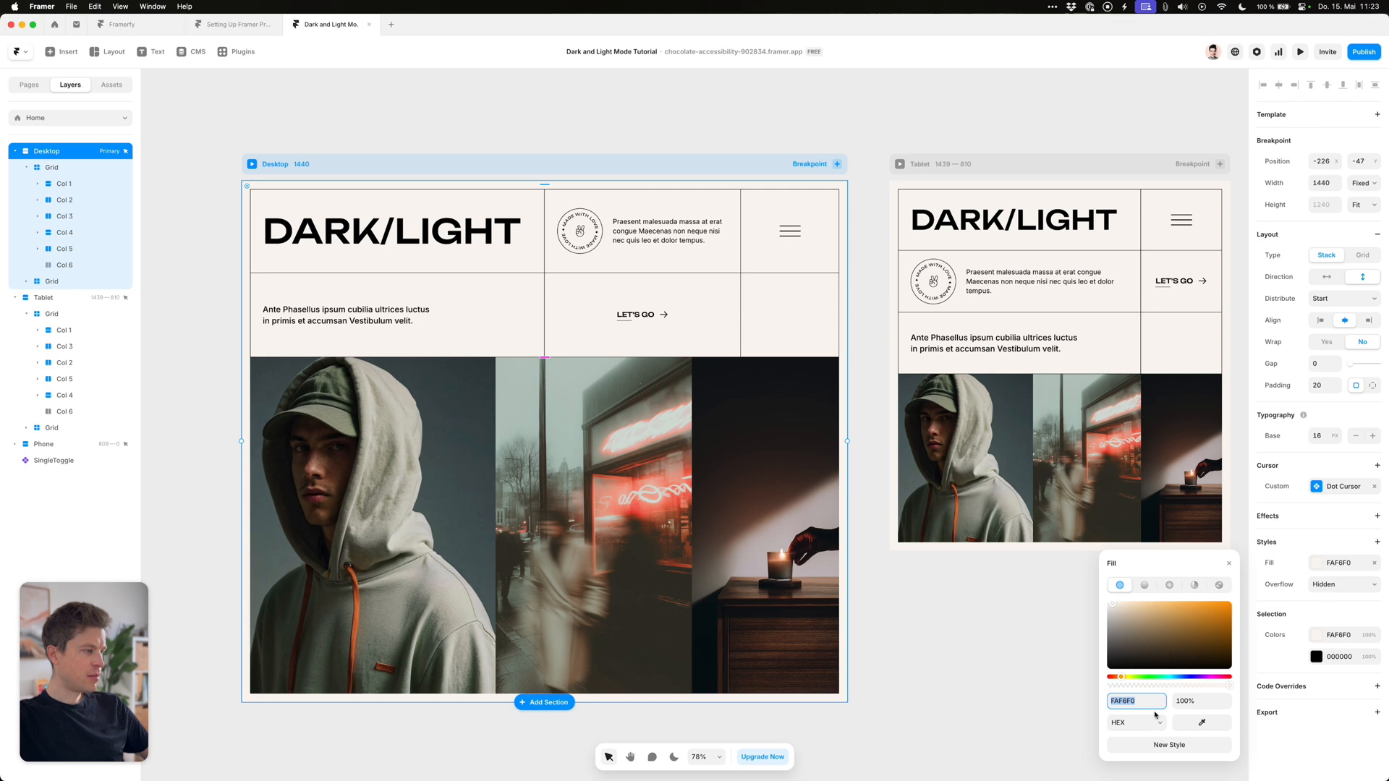
Create a new colour style named Background from the FAF6F0 page fill
{"action": "left_click", "coordinate": [1168, 745]}
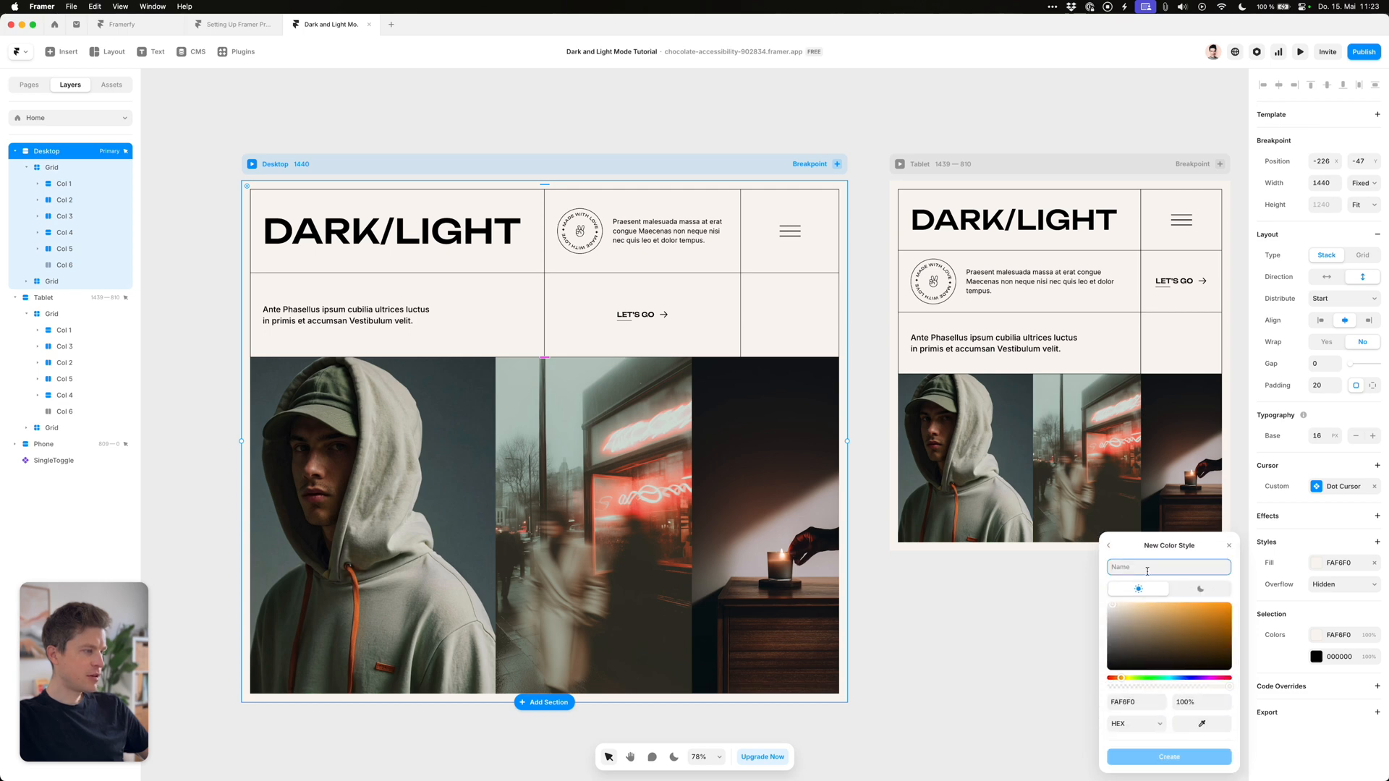
{"action": "mouse_move", "coordinate": [1030, 573]}
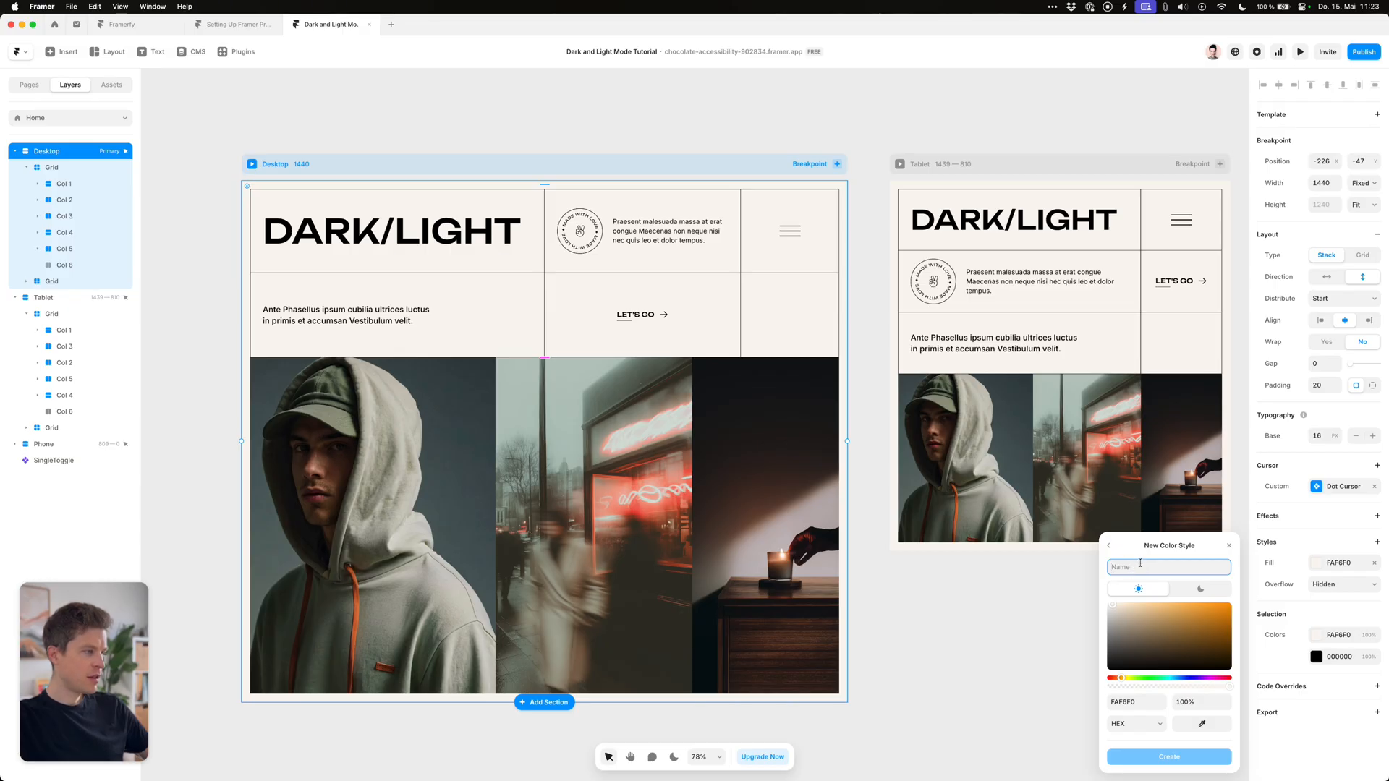
{"action": "type", "text": "Background"}
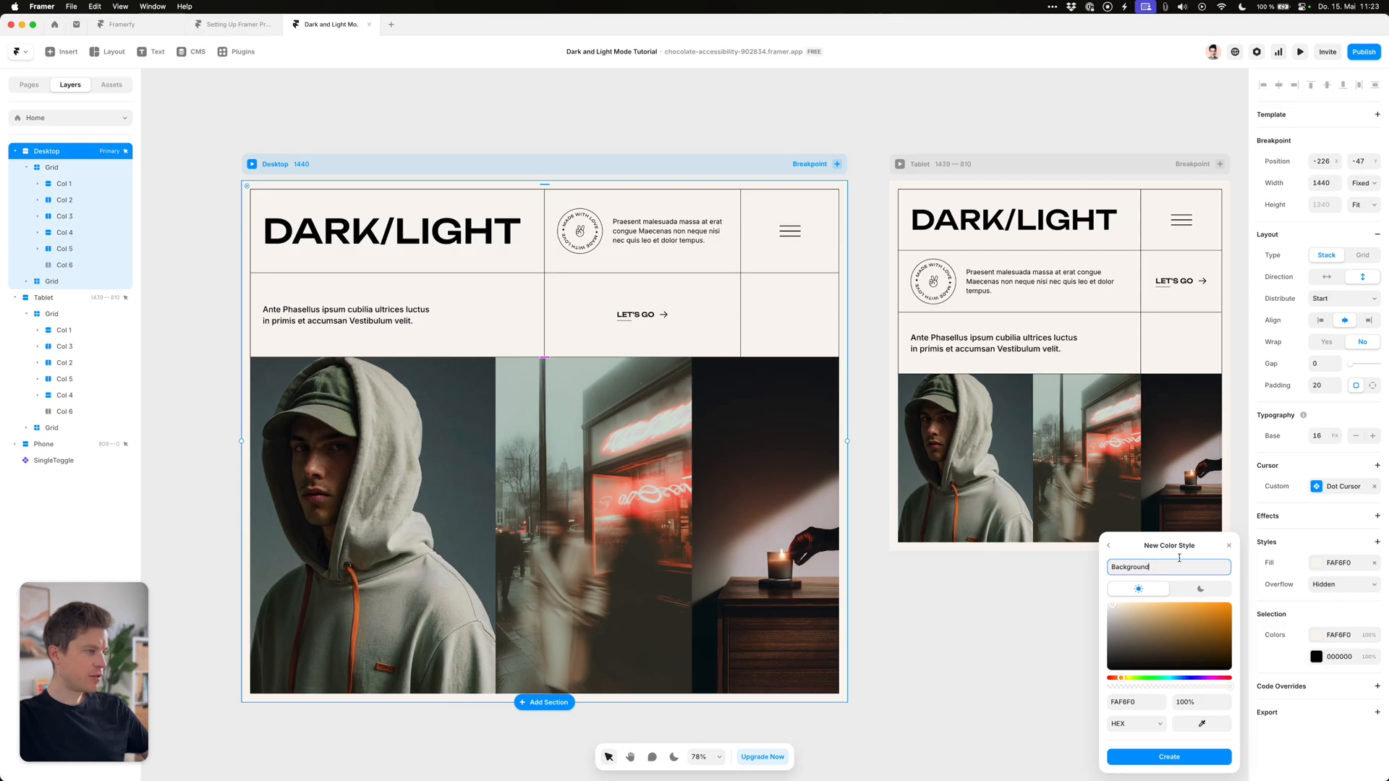
{"action": "left_click", "coordinate": [1199, 588]}
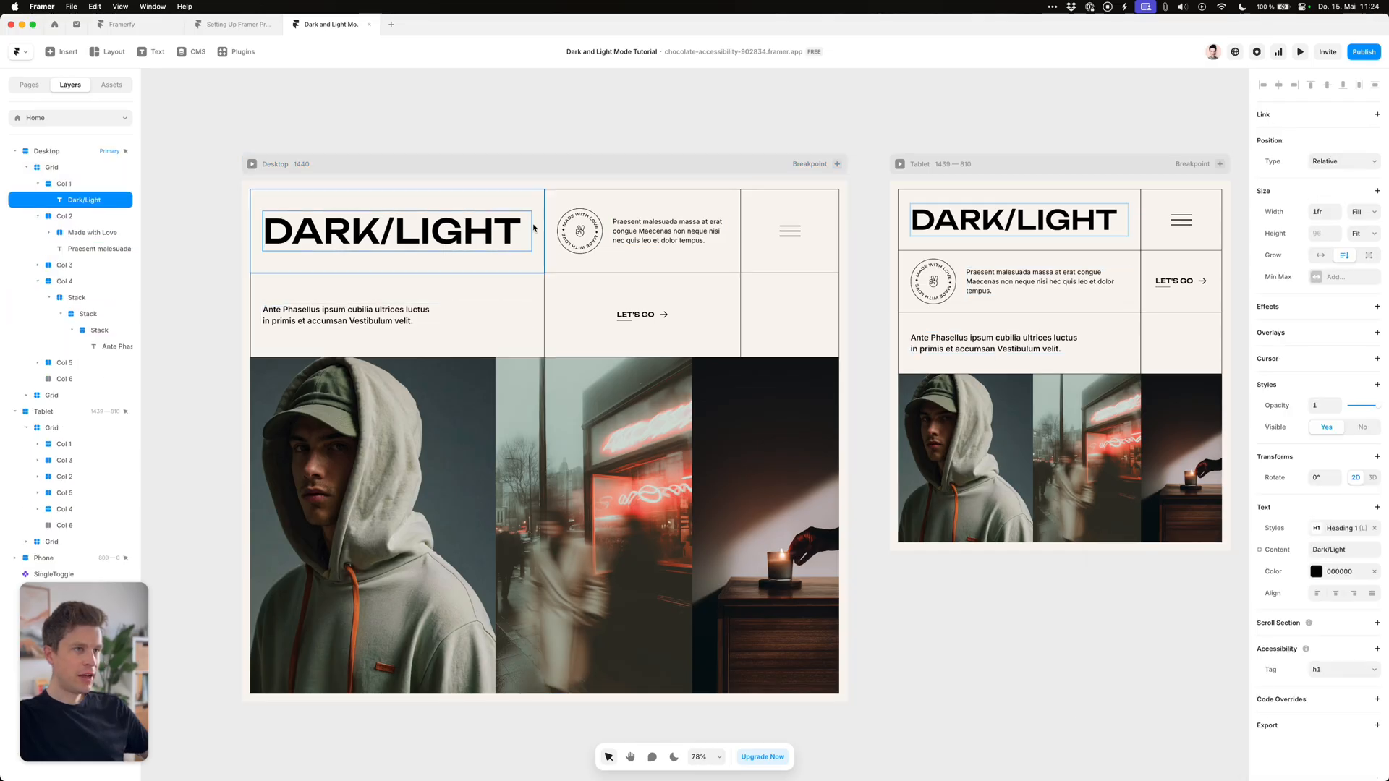
Create a new colour style named Primary from the heading's 000000 text colour
{"action": "left_click", "coordinate": [1317, 571]}
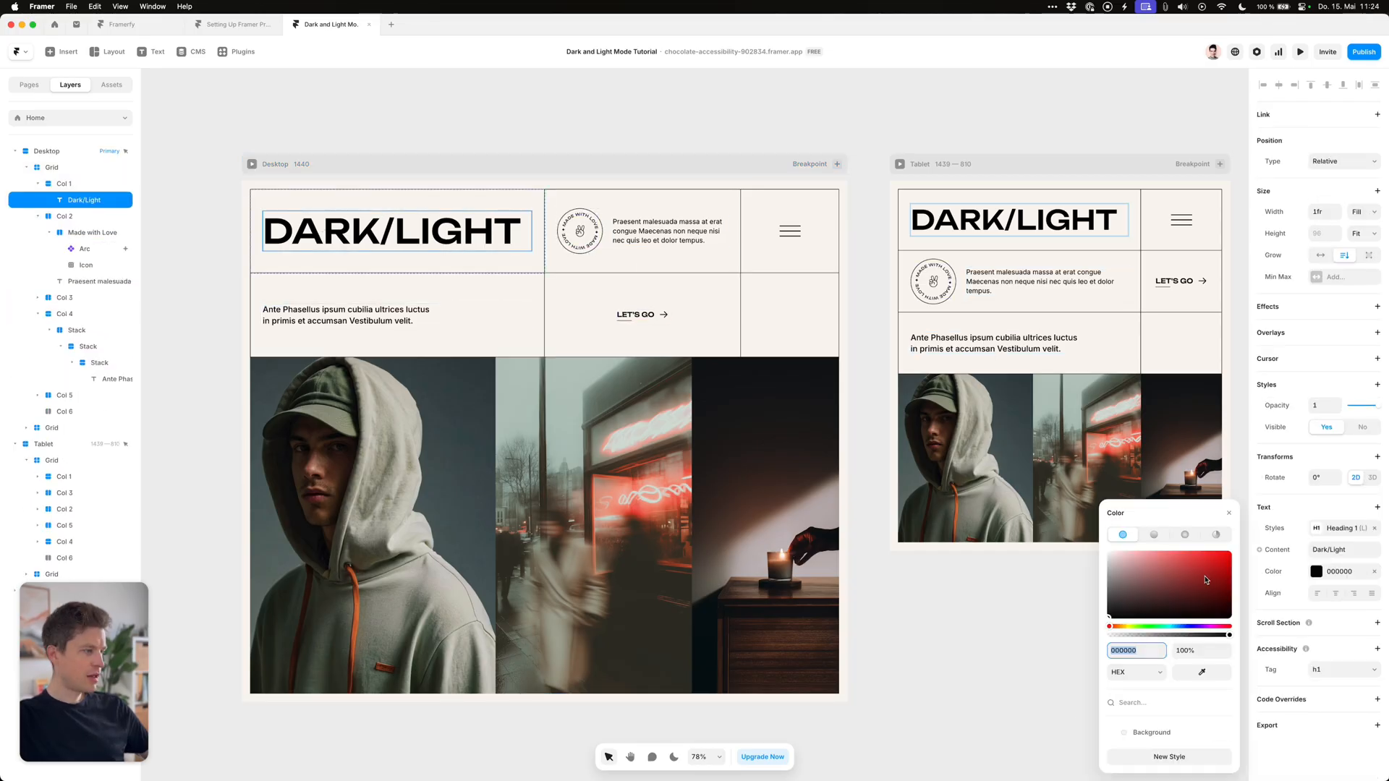
{"action": "left_click", "coordinate": [1167, 756]}
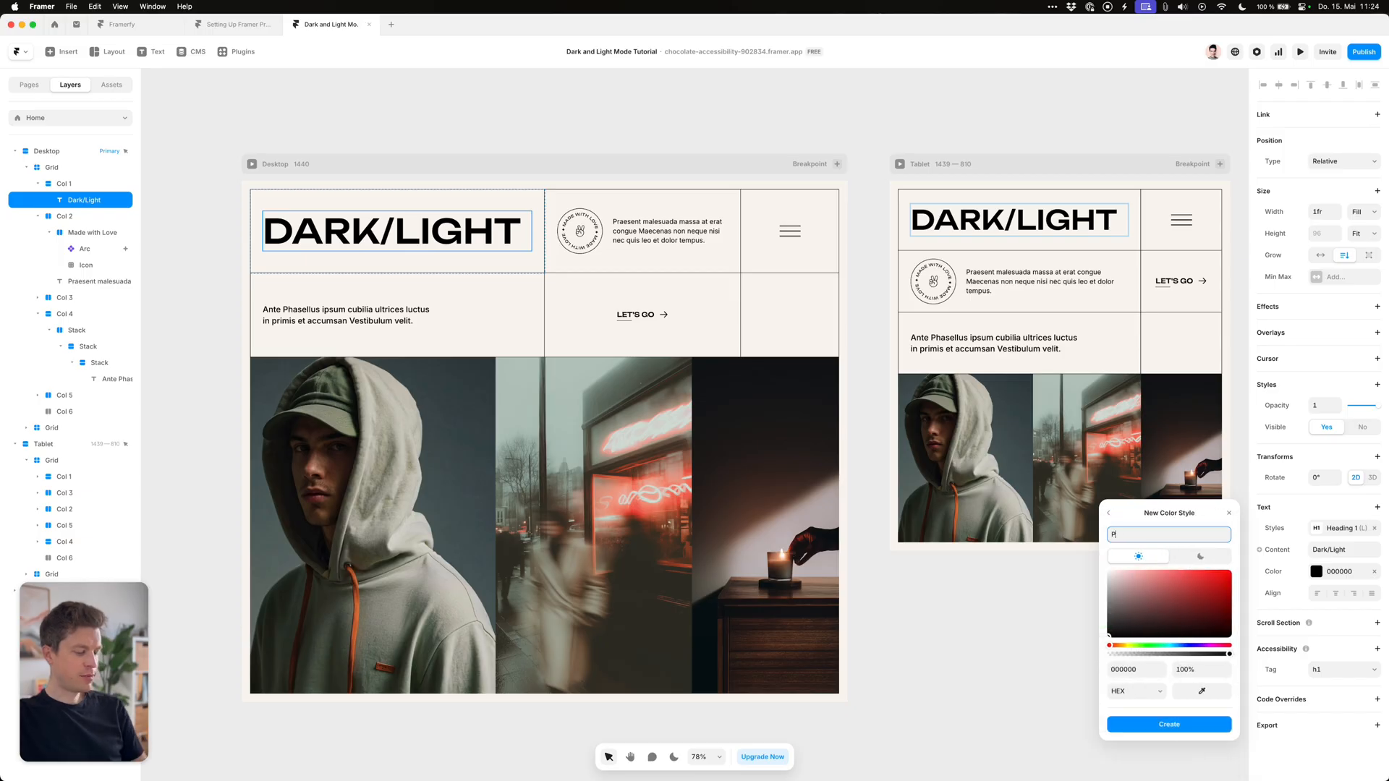
{"action": "type", "text": "Primary"}
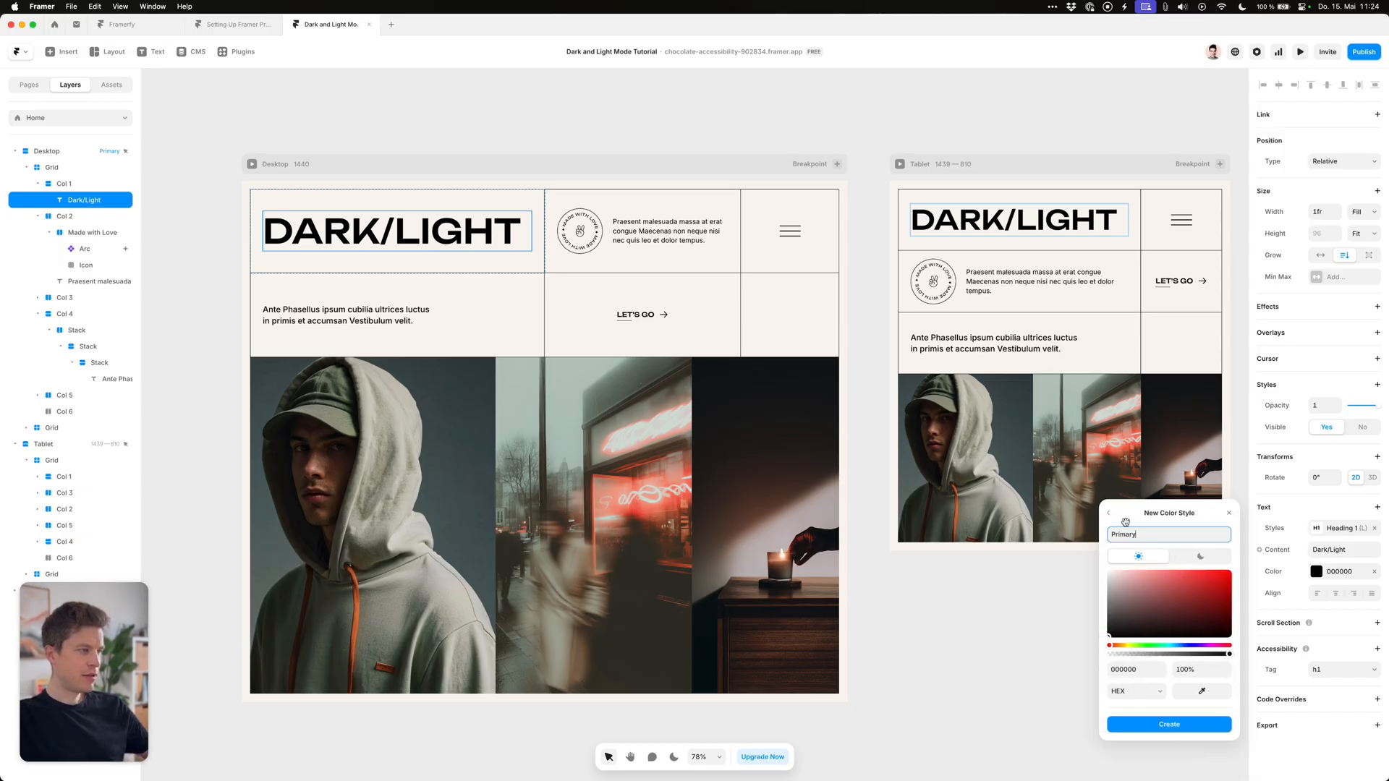
{"action": "mouse_move", "coordinate": [1177, 582]}
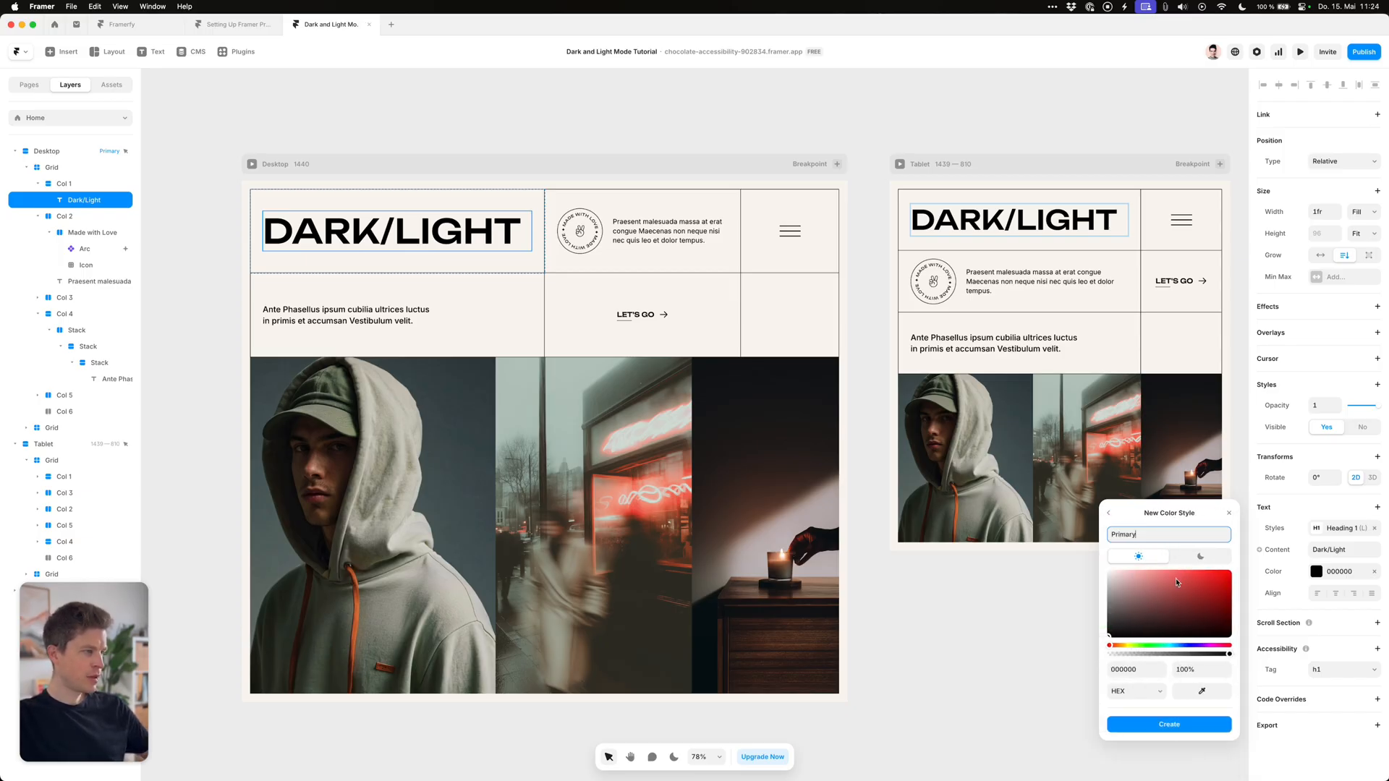
{"action": "left_click", "coordinate": [1199, 555]}
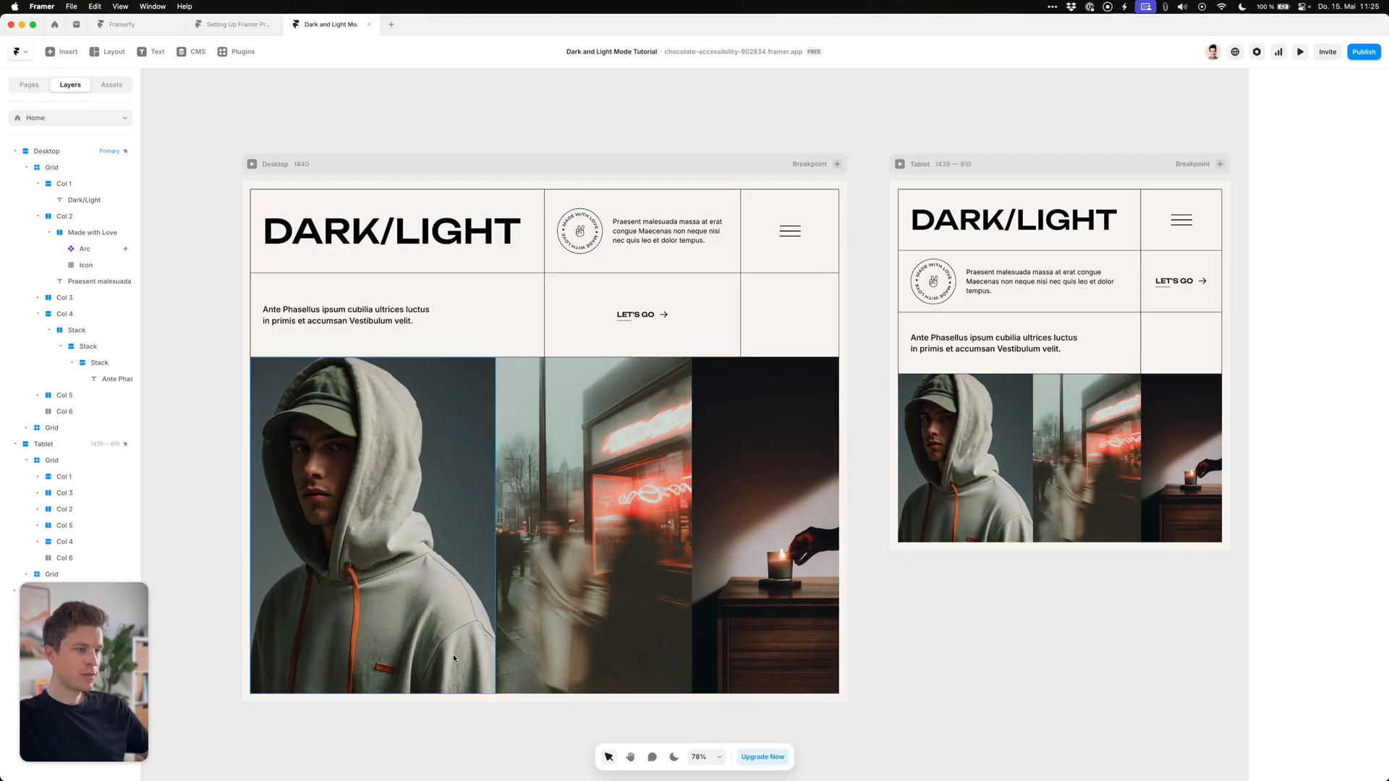
{"action": "left_click", "coordinate": [390, 230]}
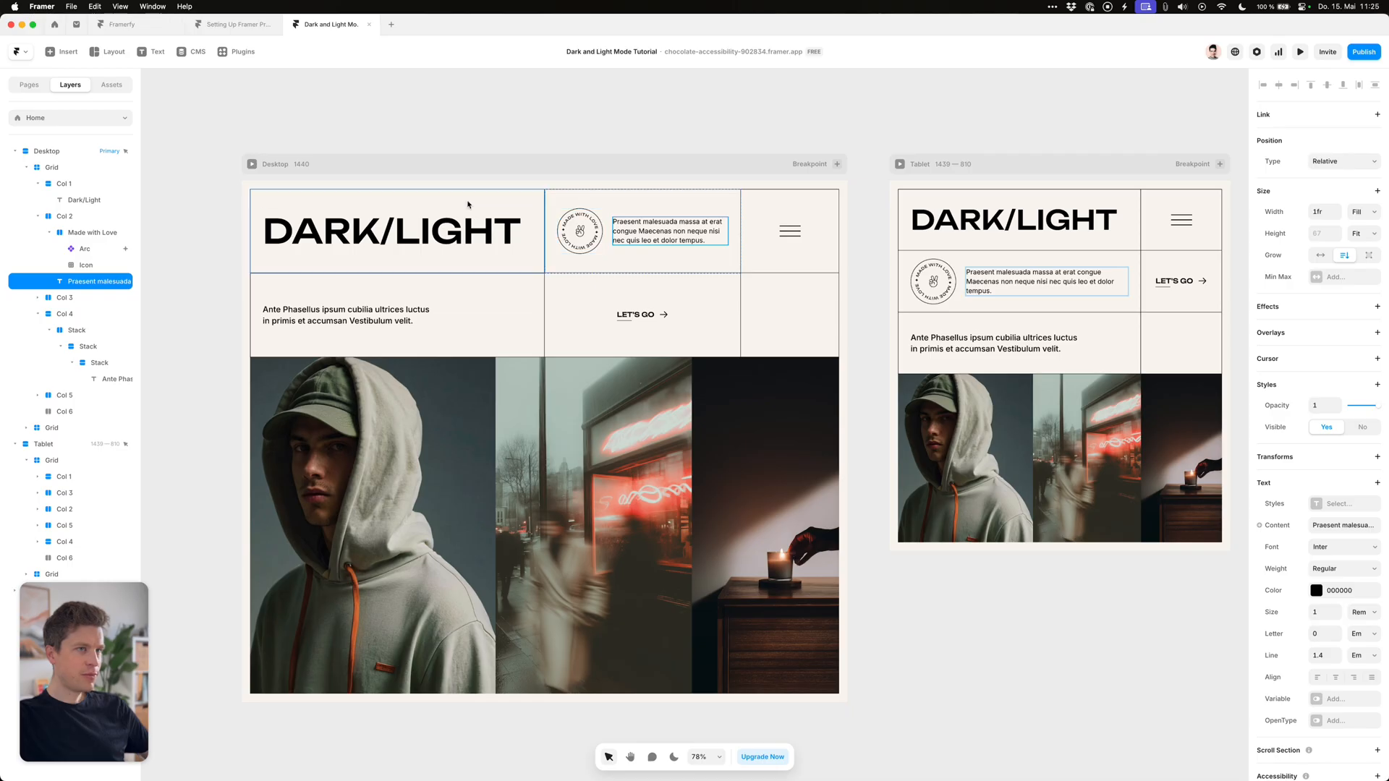
{"action": "left_click", "coordinate": [640, 315]}
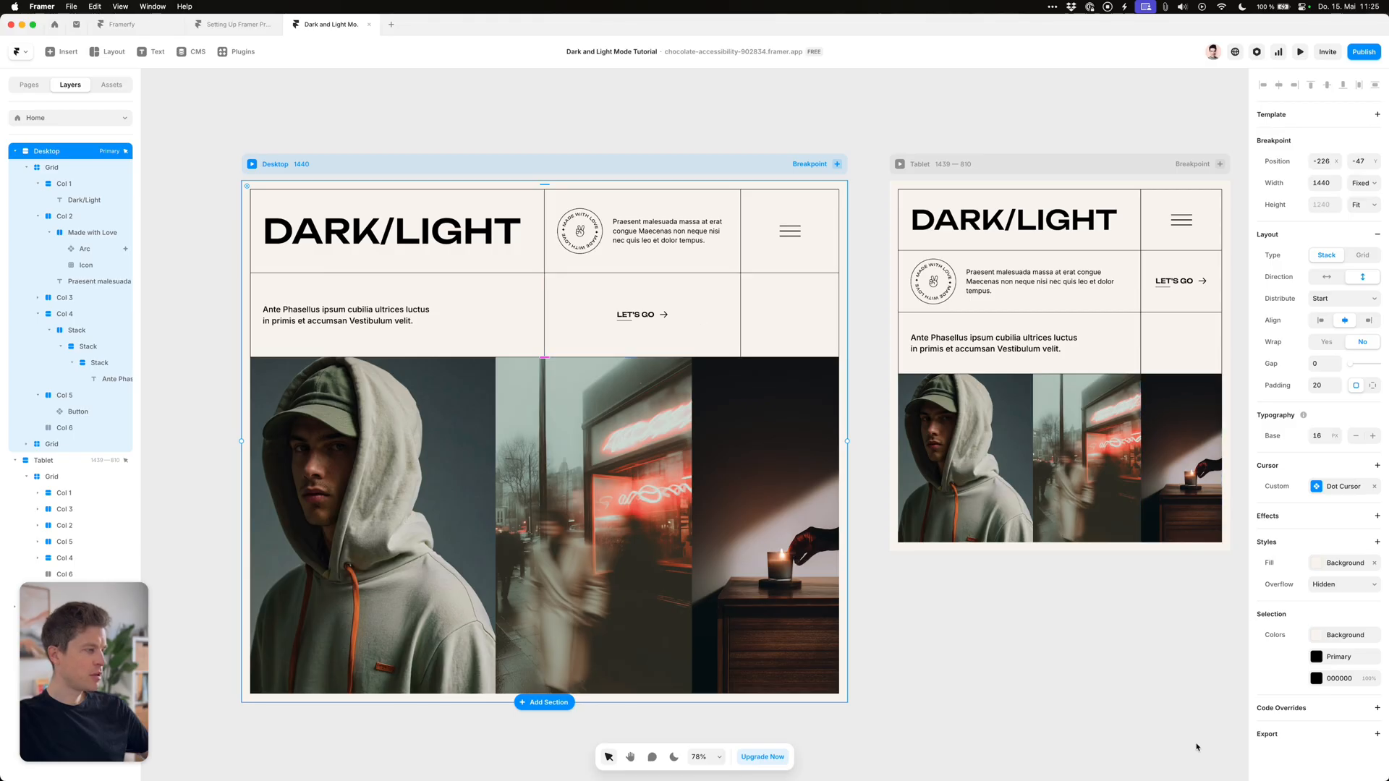
{"action": "mouse_move", "coordinate": [1268, 626]}
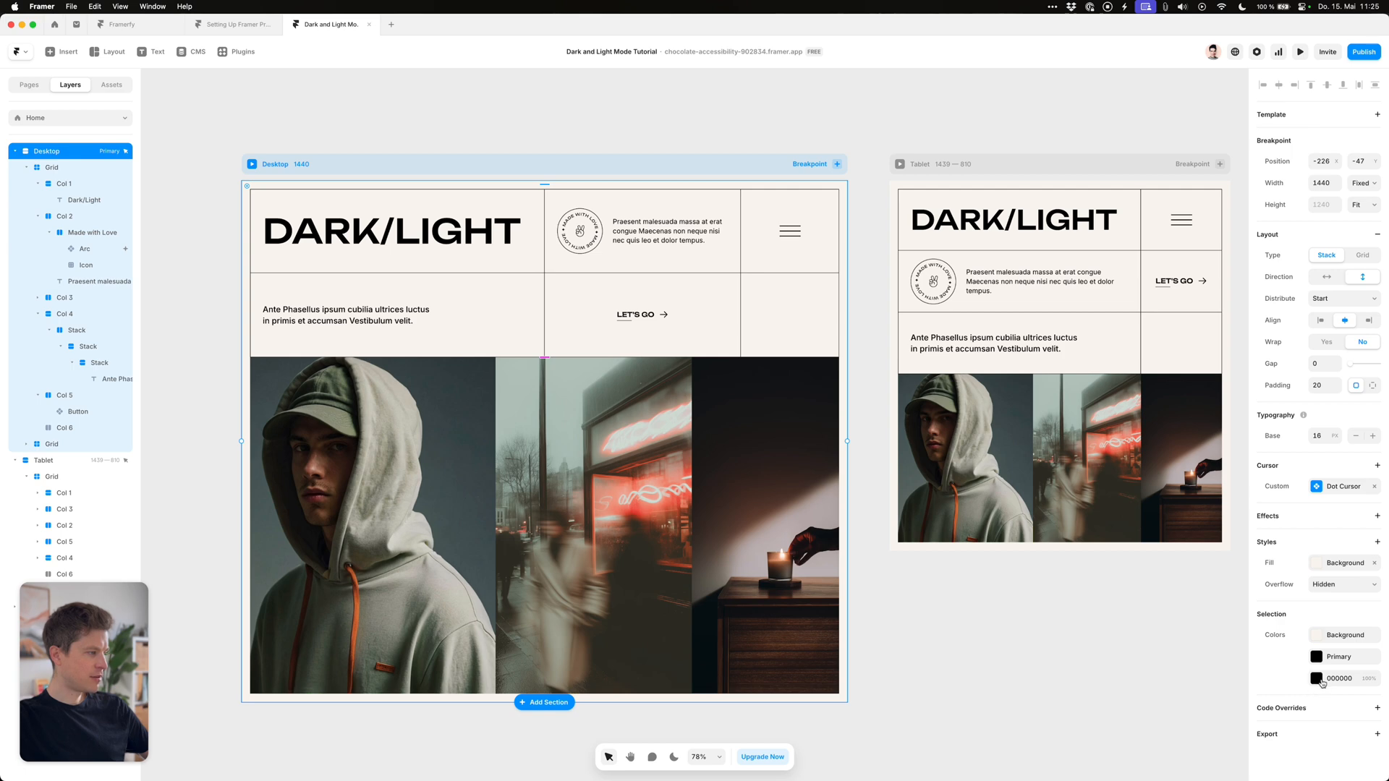
{"action": "left_click", "coordinate": [1317, 679]}
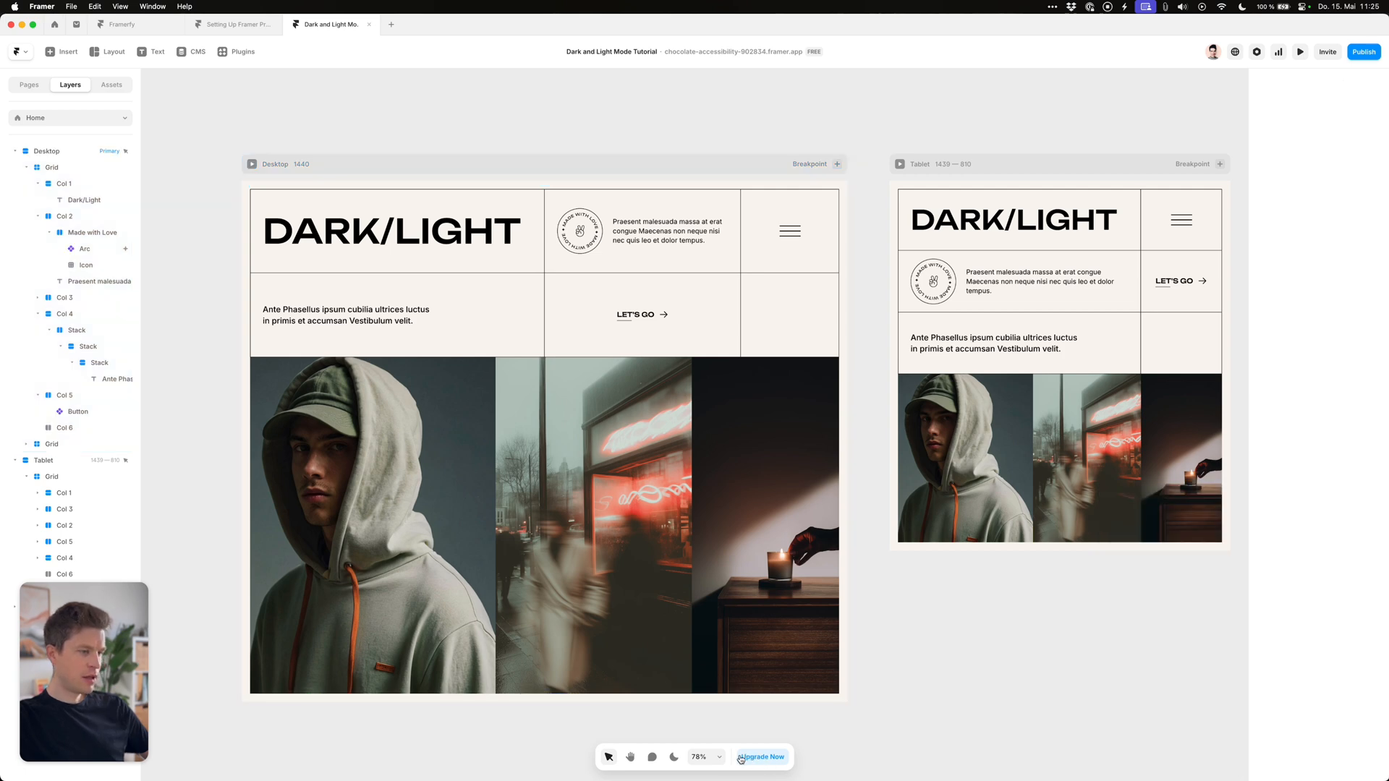
Preview the canvas in dark mode, then return the preview to light mode
{"action": "left_click", "coordinate": [674, 756]}
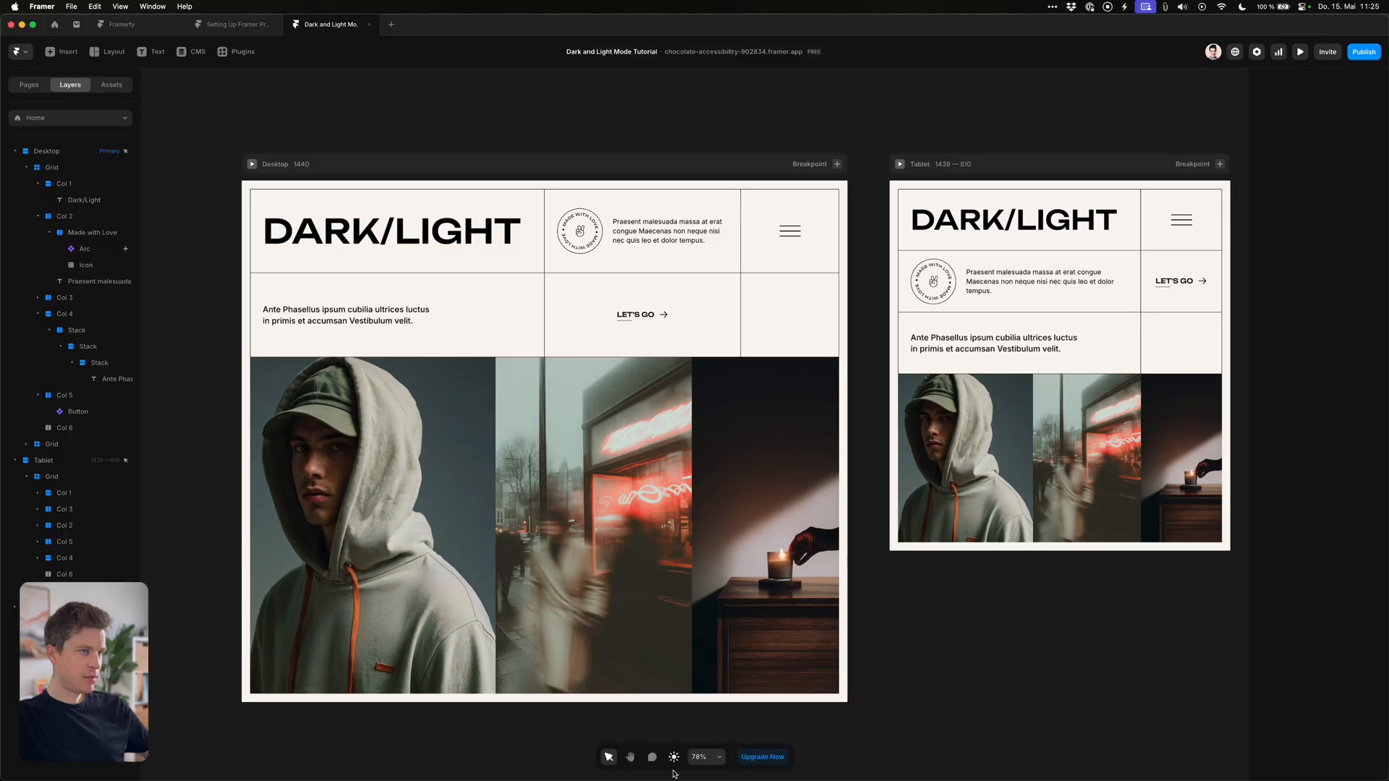
{"action": "left_click", "coordinate": [674, 756]}
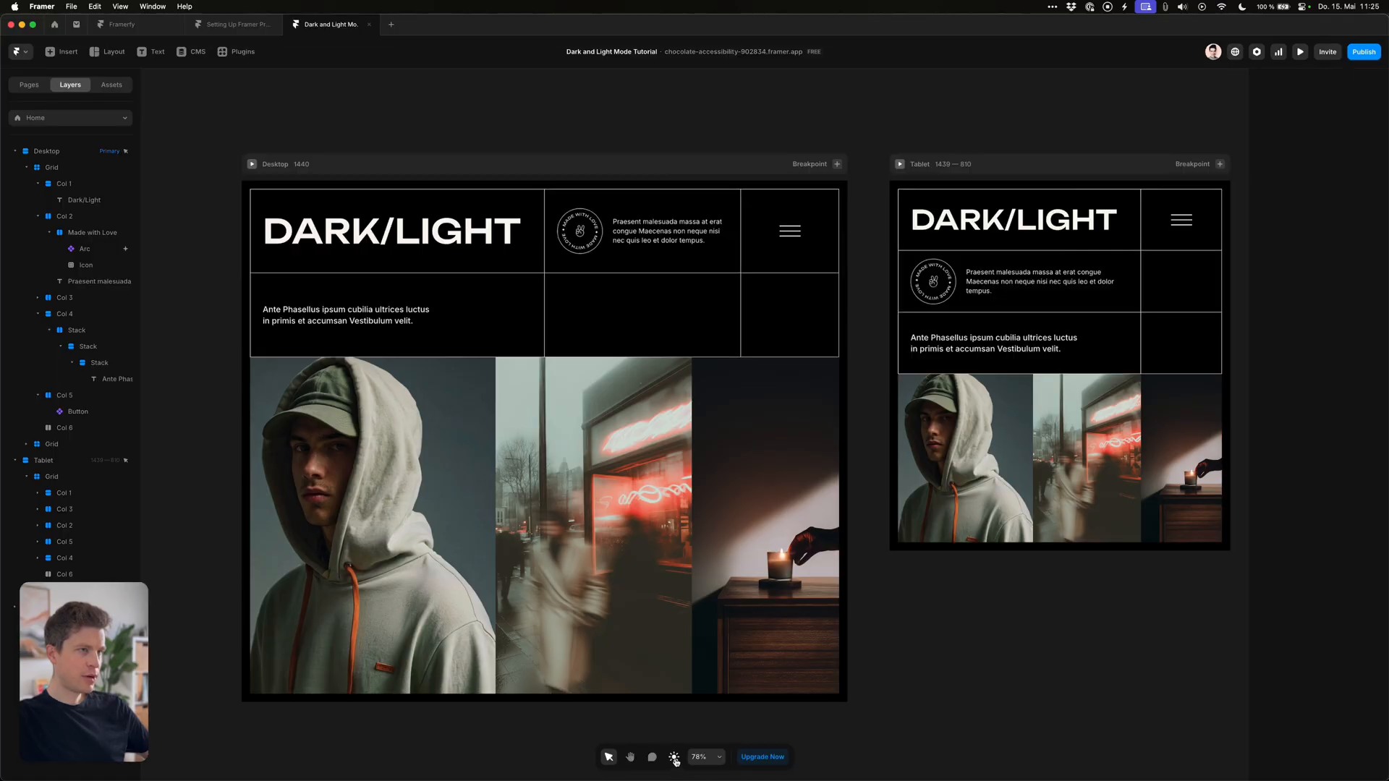
{"action": "left_click", "coordinate": [674, 756]}
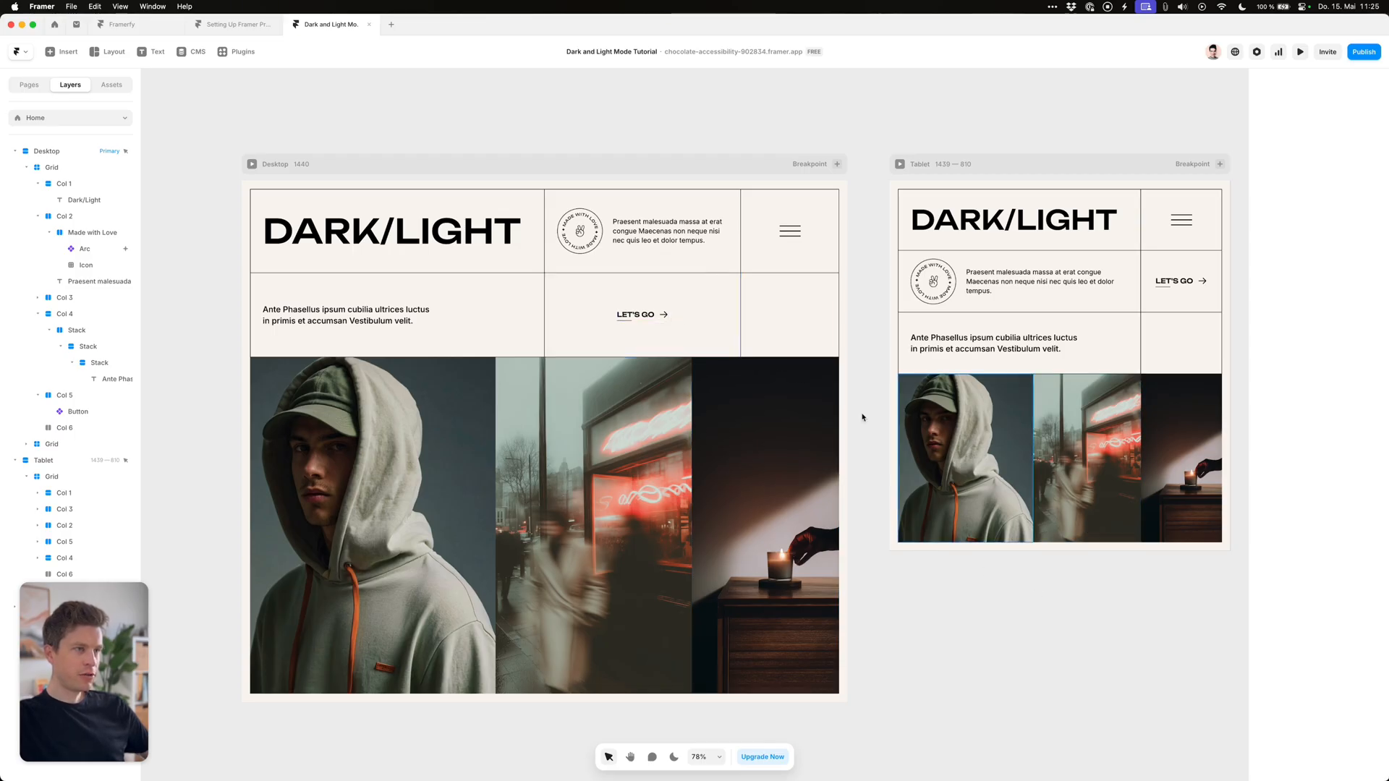
Enter the LET'S GO button component for editing
{"action": "left_click", "coordinate": [640, 315]}
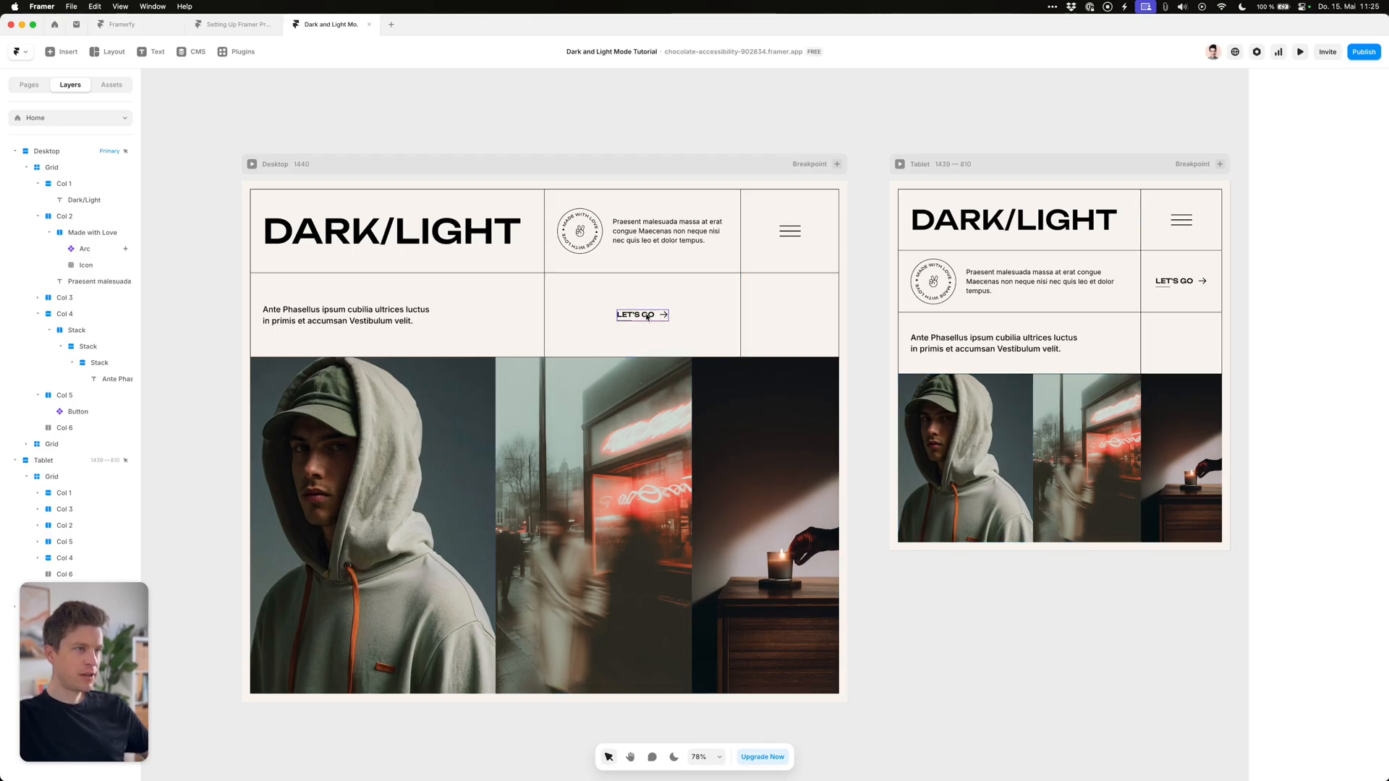
{"action": "left_click", "coordinate": [642, 315]}
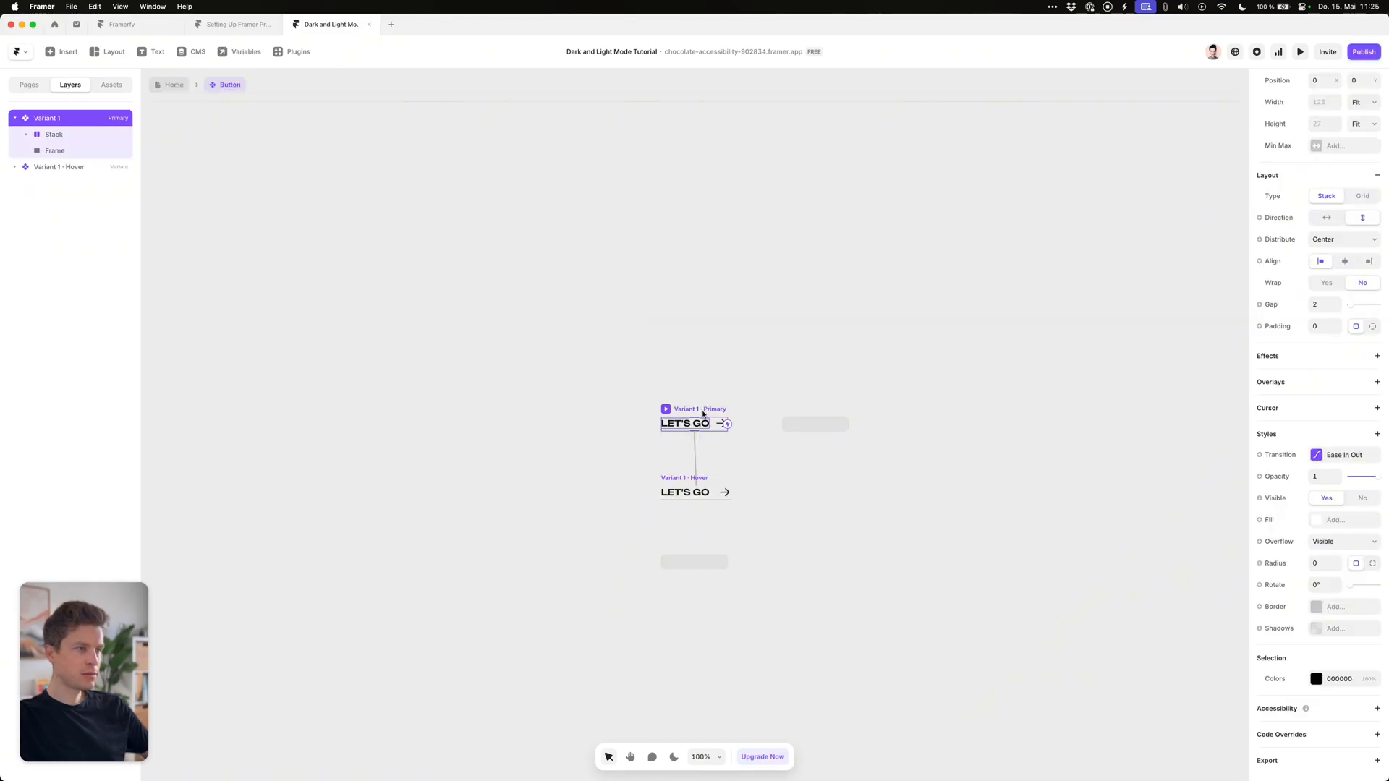
Deselect on the Dark/Light page and show the Assets list with the Background and Primary styles
{"action": "left_click", "coordinate": [1317, 678]}
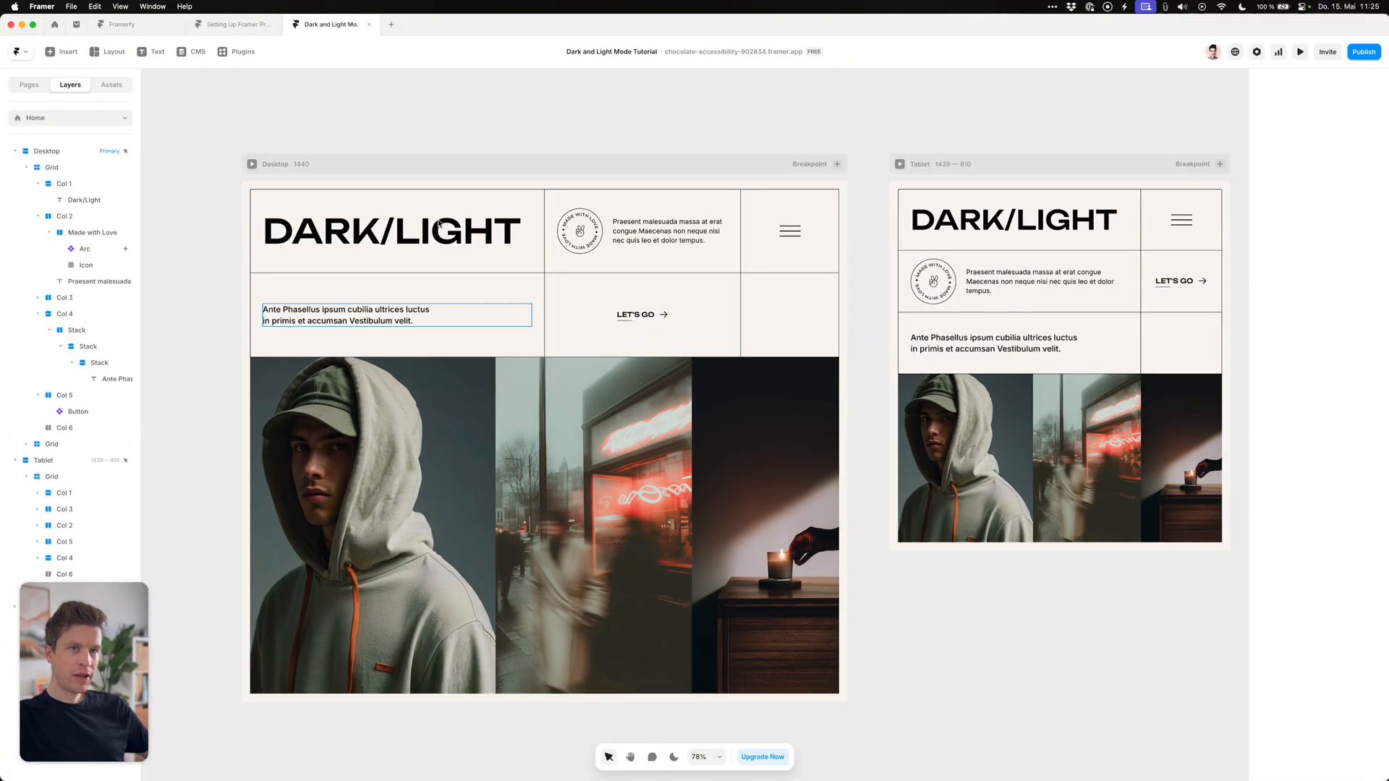
{"action": "left_click", "coordinate": [181, 133]}
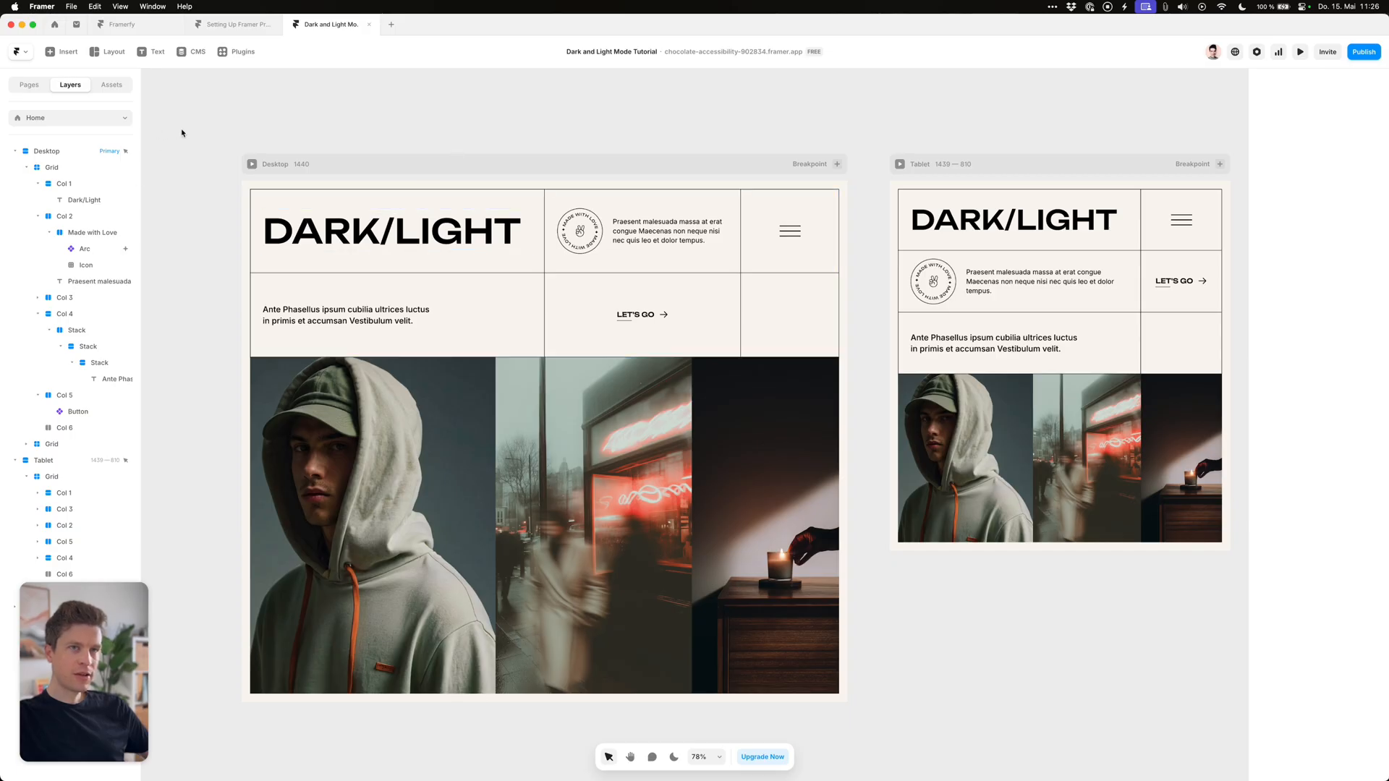
{"action": "left_click", "coordinate": [111, 84]}
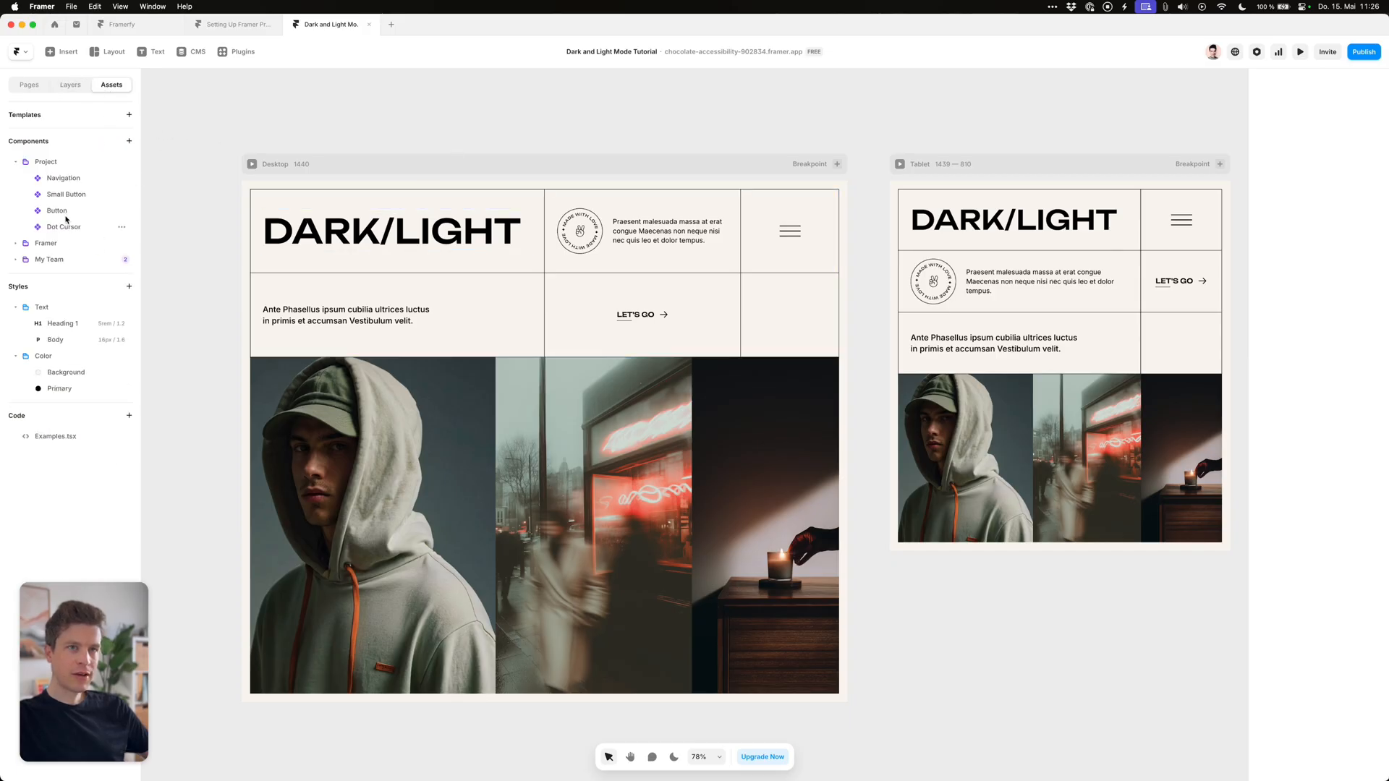
{"action": "double_click", "coordinate": [63, 227]}
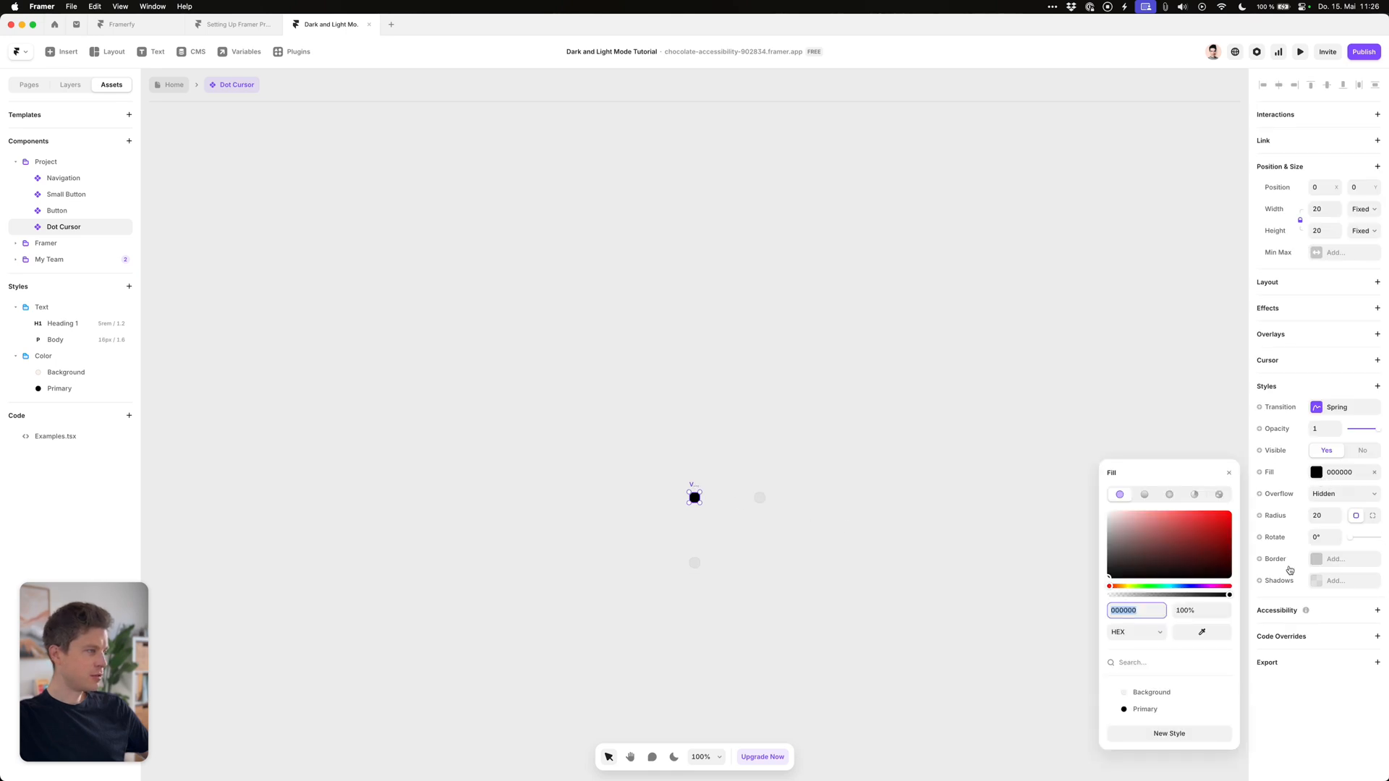
{"action": "left_click", "coordinate": [1145, 709]}
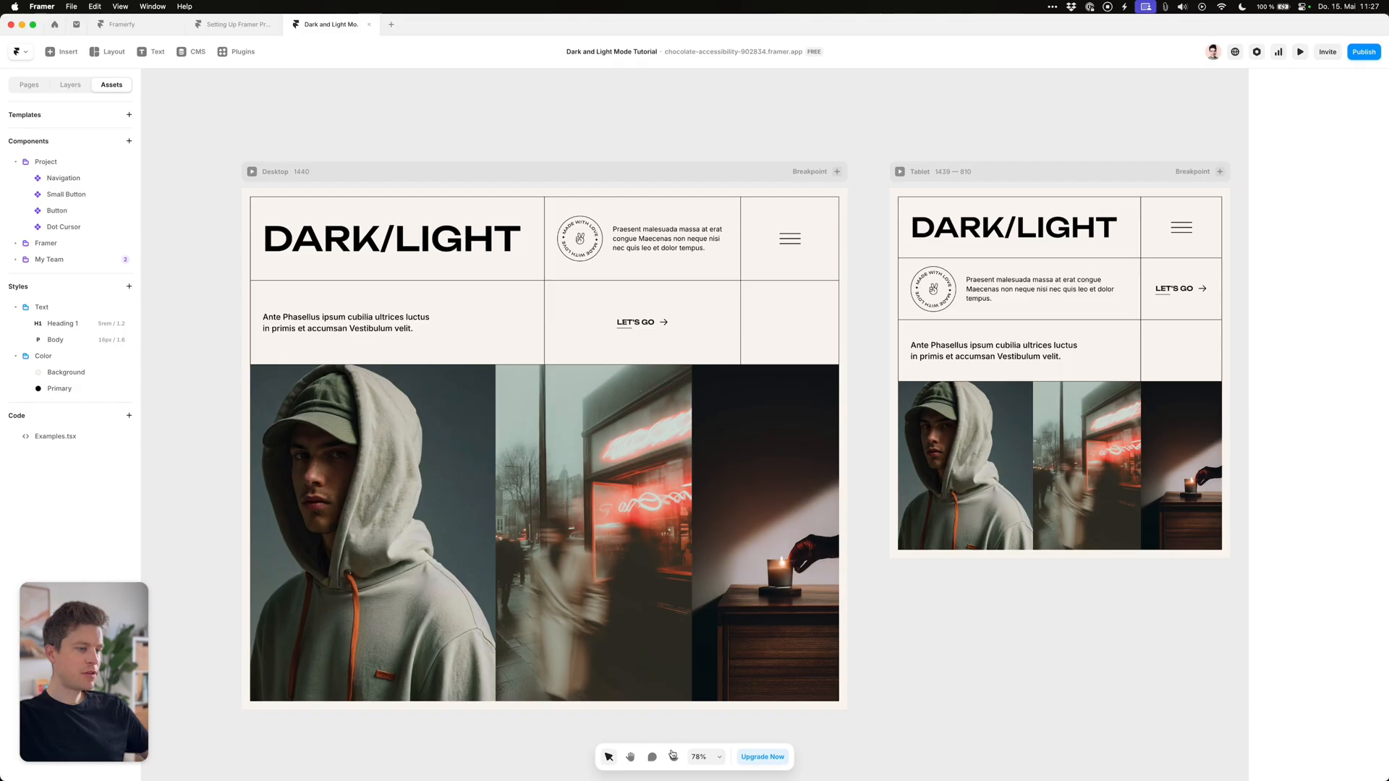
{"action": "left_click", "coordinate": [674, 758]}
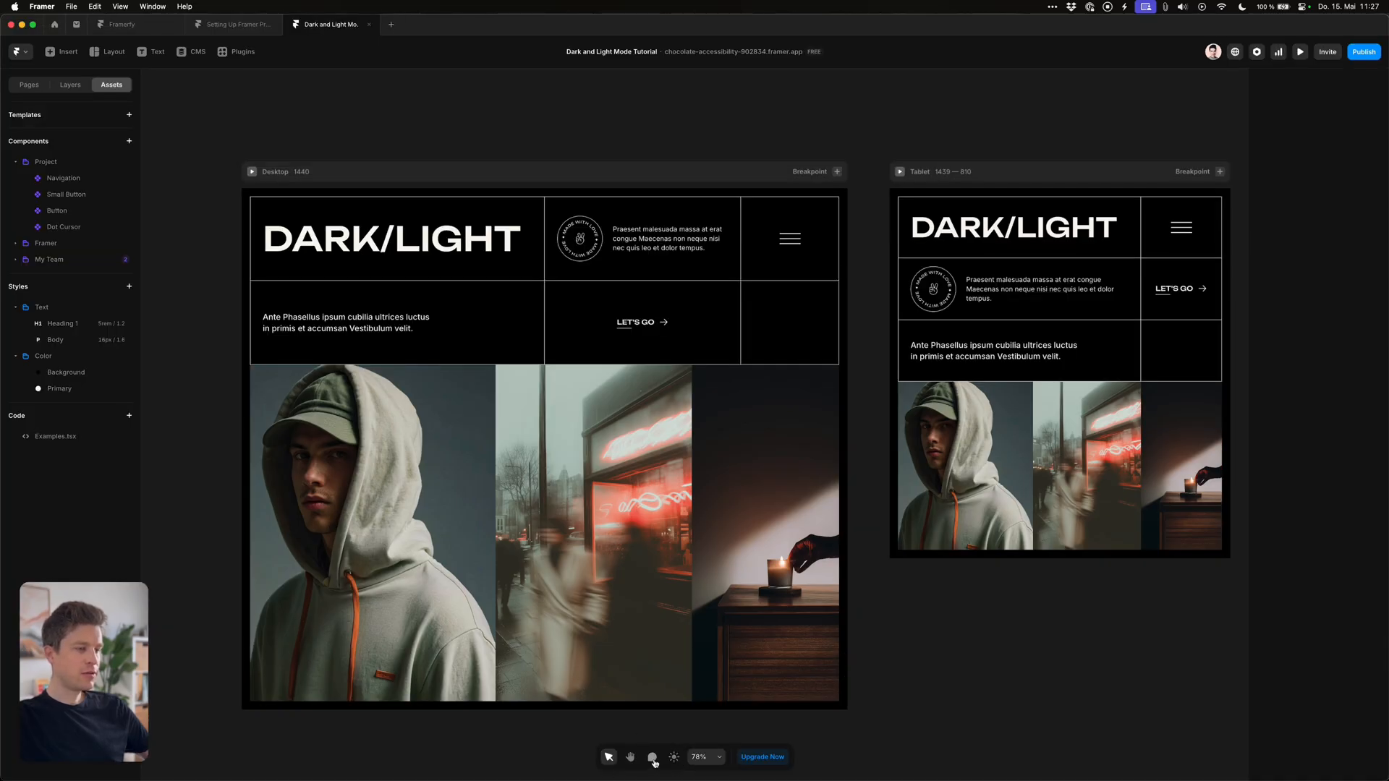
{"action": "left_click", "coordinate": [673, 756]}
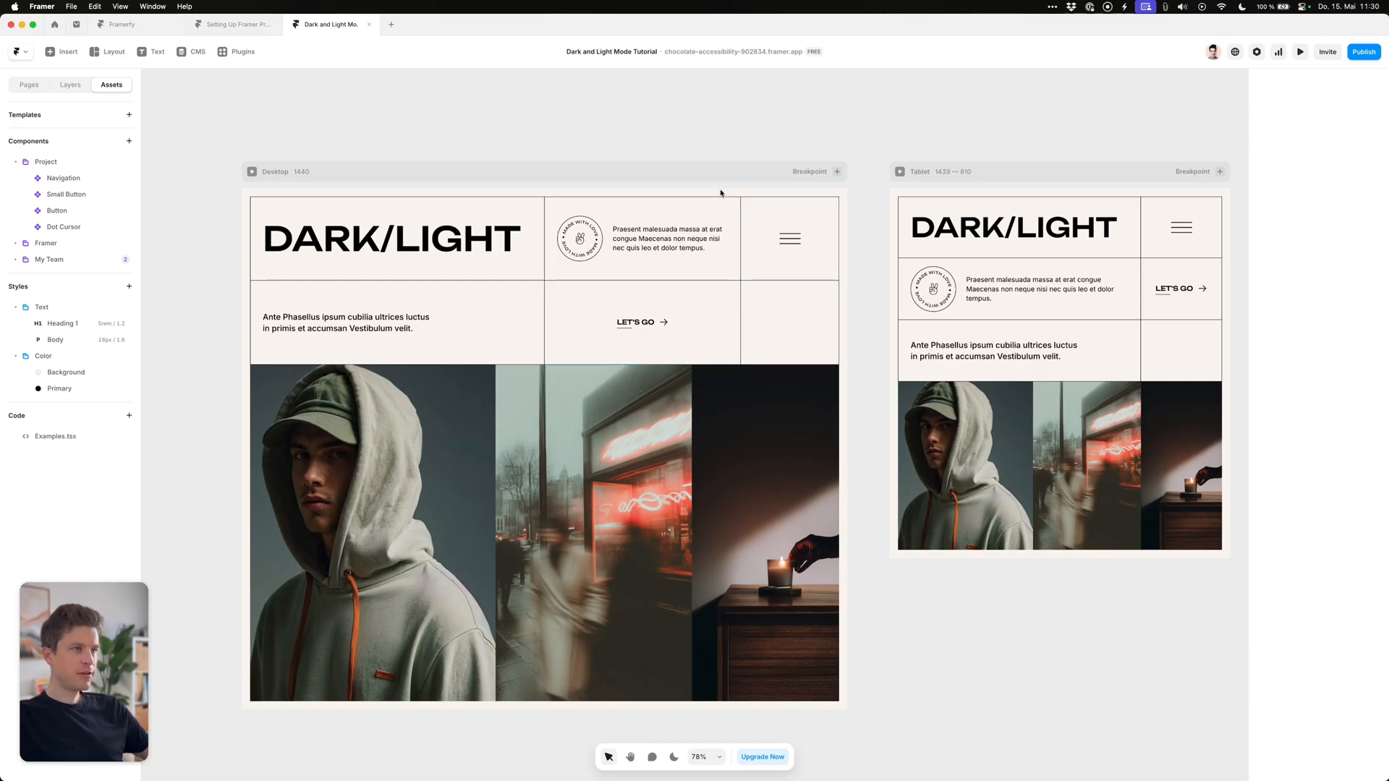
Read through the Framer Community dark-mode toggle thread, then go to the Theme Toggle site
{"action": "left_click", "coordinate": [277, 171]}
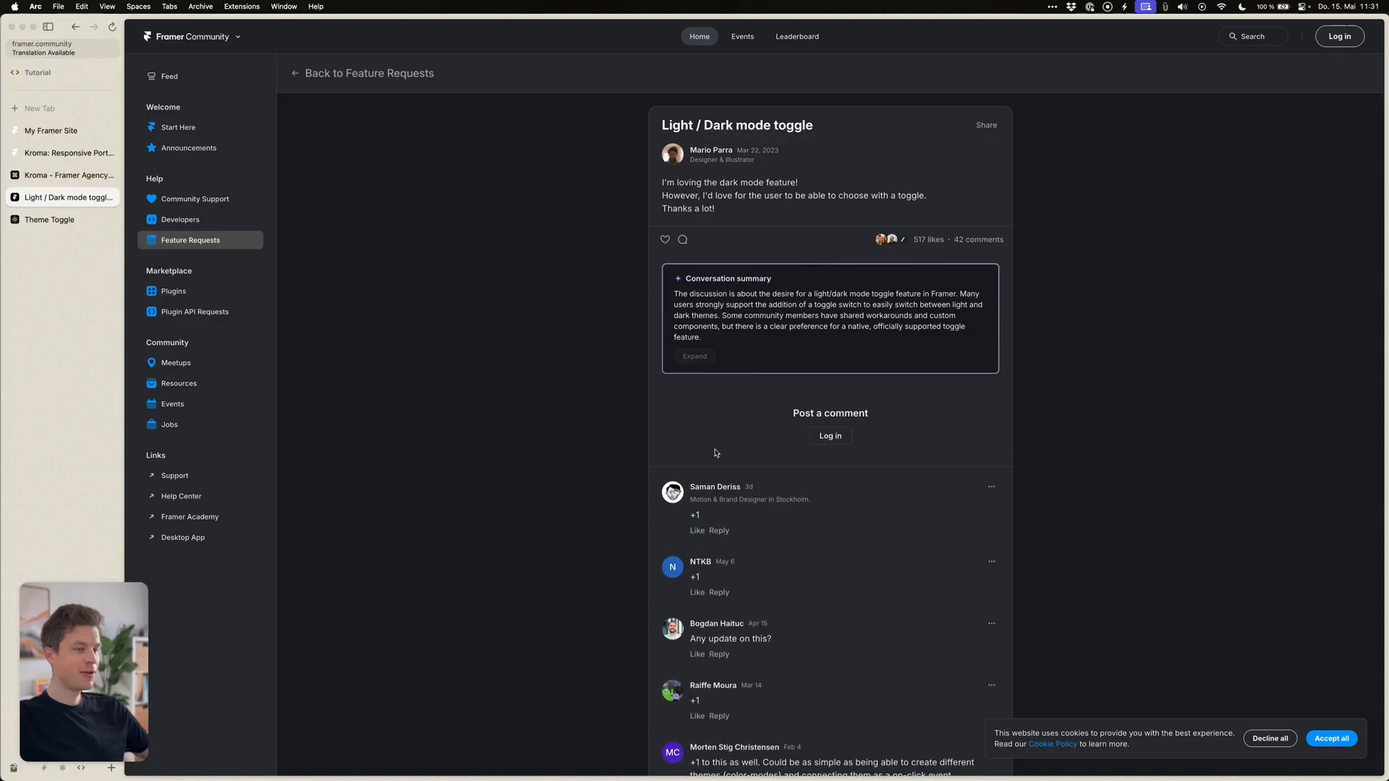
{"action": "scroll", "scroll_direction": "down", "scroll_amount": 3}
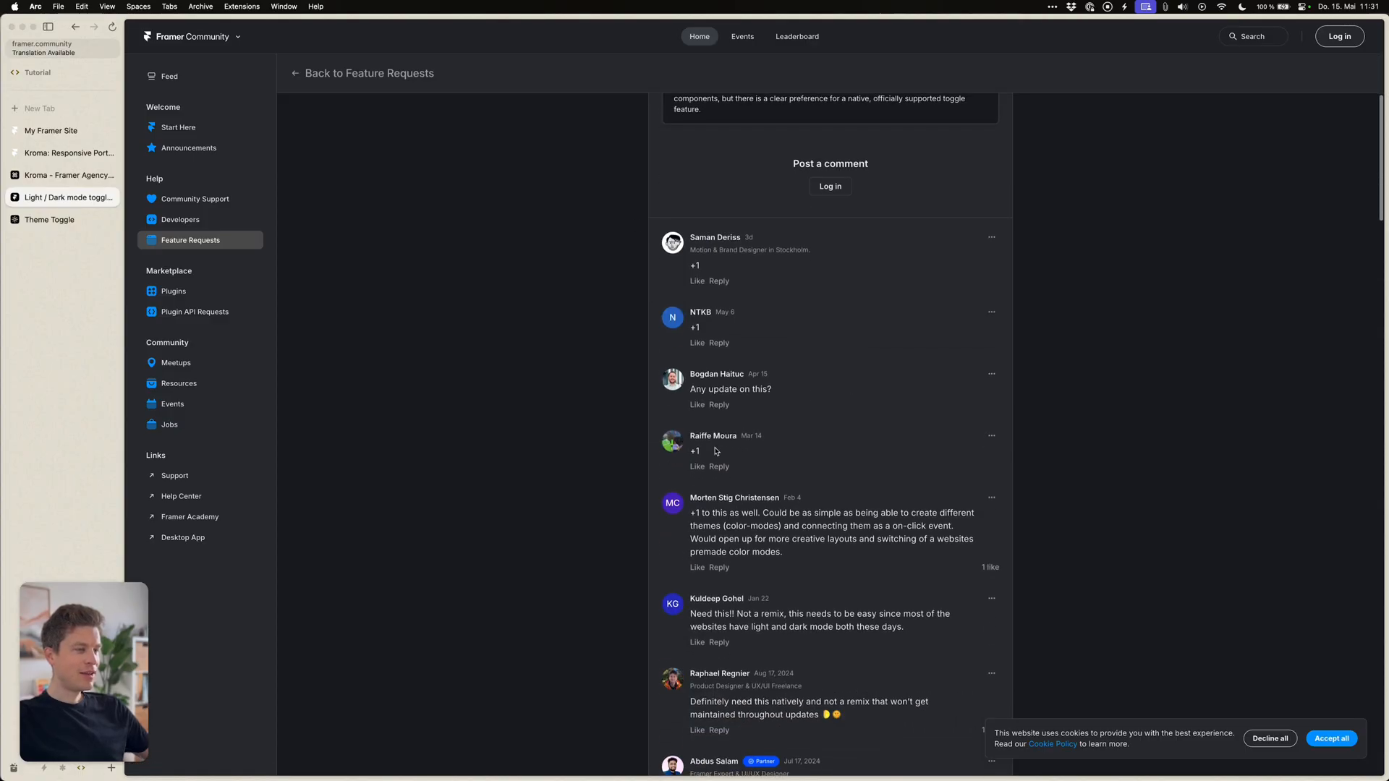
{"action": "scroll", "scroll_direction": "down", "scroll_amount": 3}
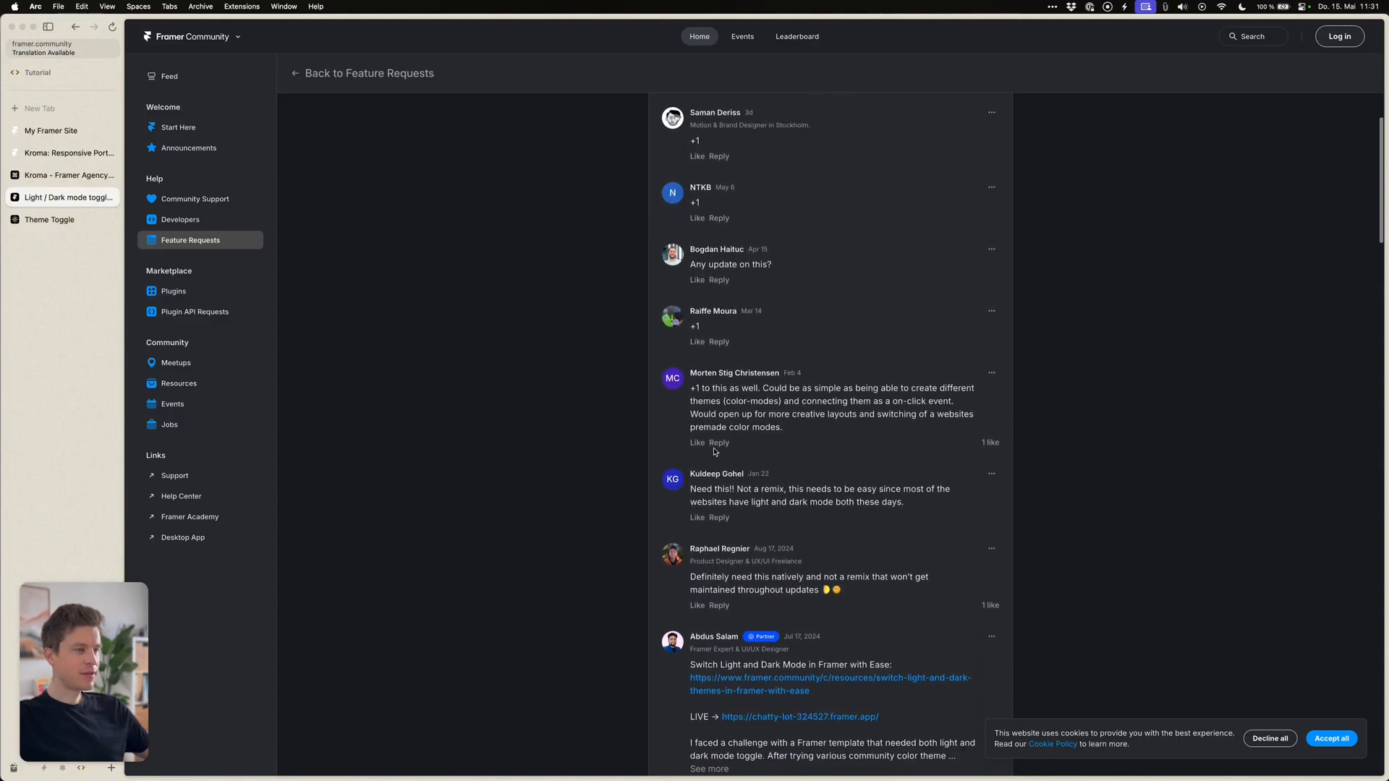
{"action": "scroll", "scroll_direction": "down", "scroll_amount": 3}
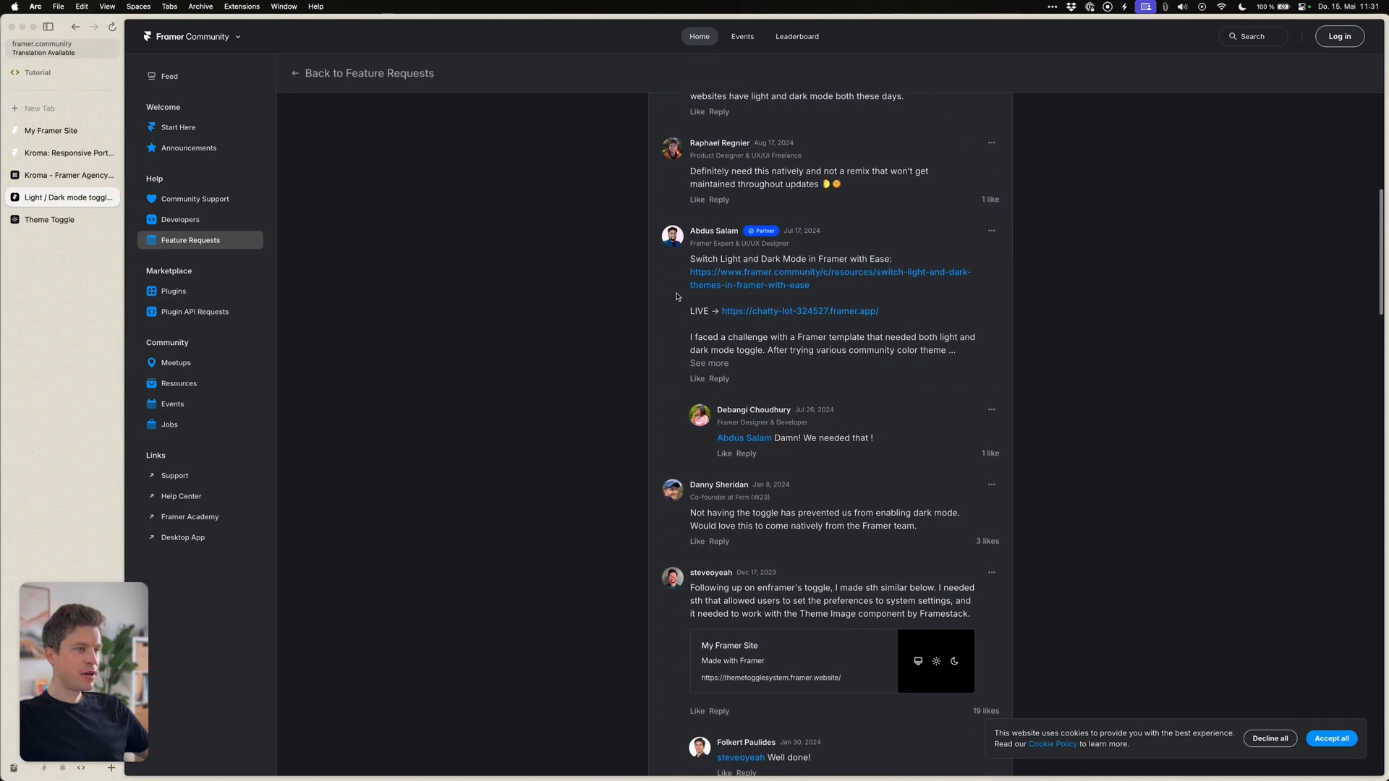
{"action": "scroll", "scroll_direction": "down", "scroll_amount": 3}
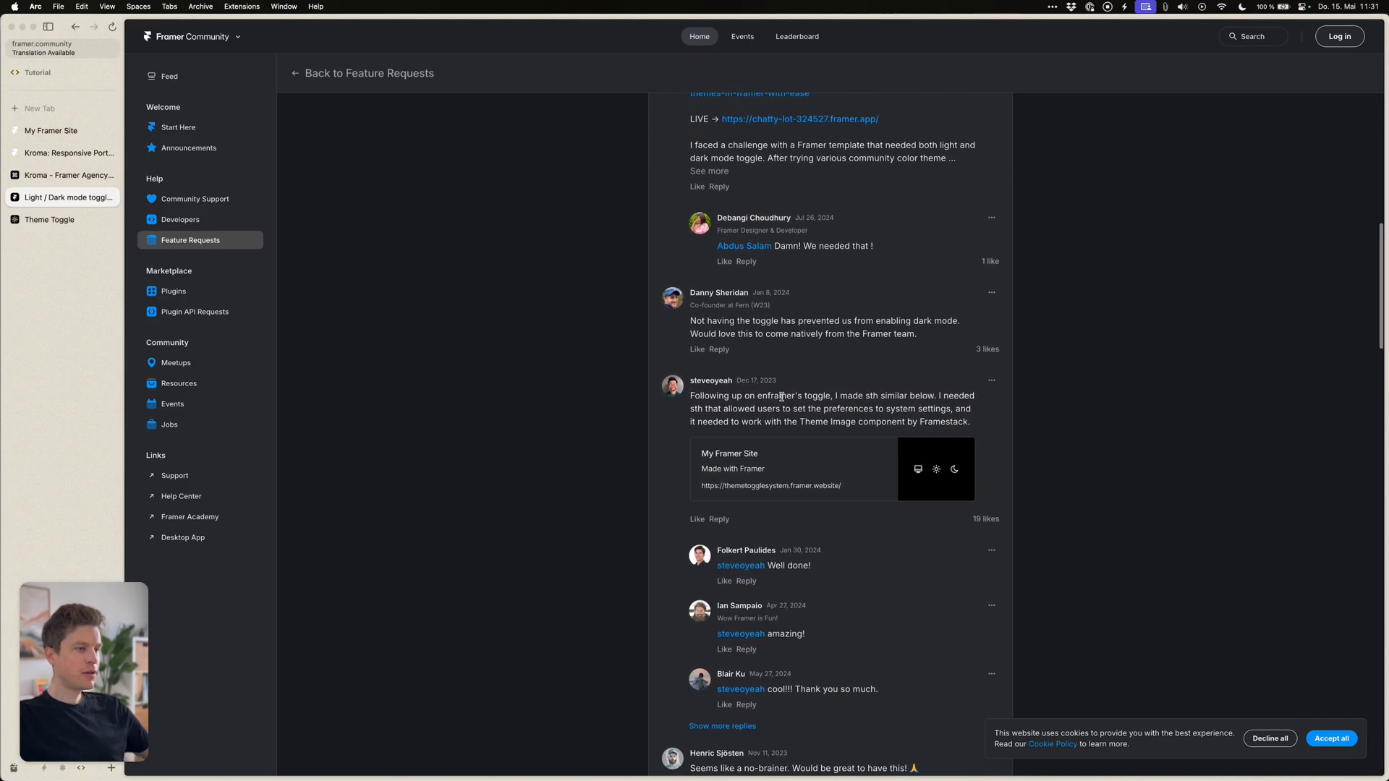
{"action": "scroll", "scroll_direction": "down", "scroll_amount": 3}
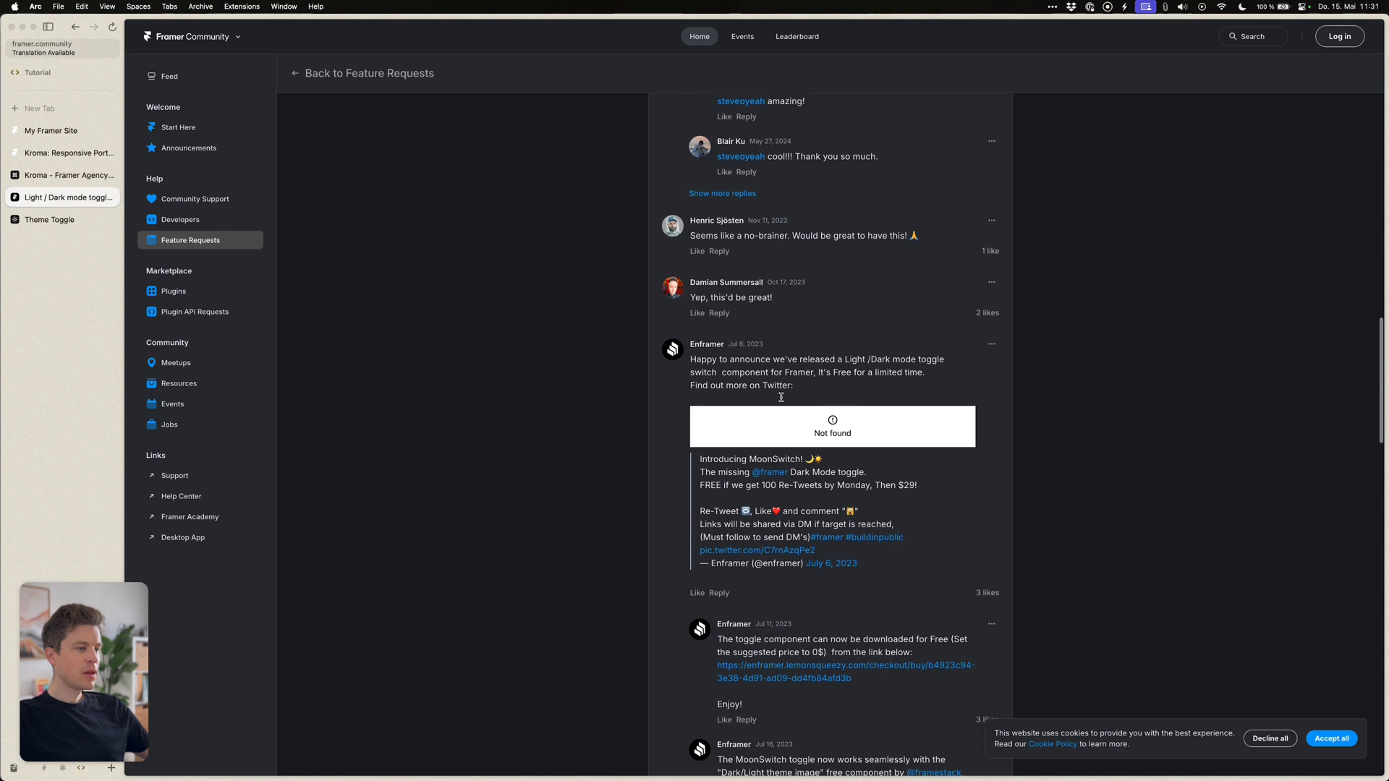
{"action": "scroll", "scroll_direction": "down", "scroll_amount": 3}
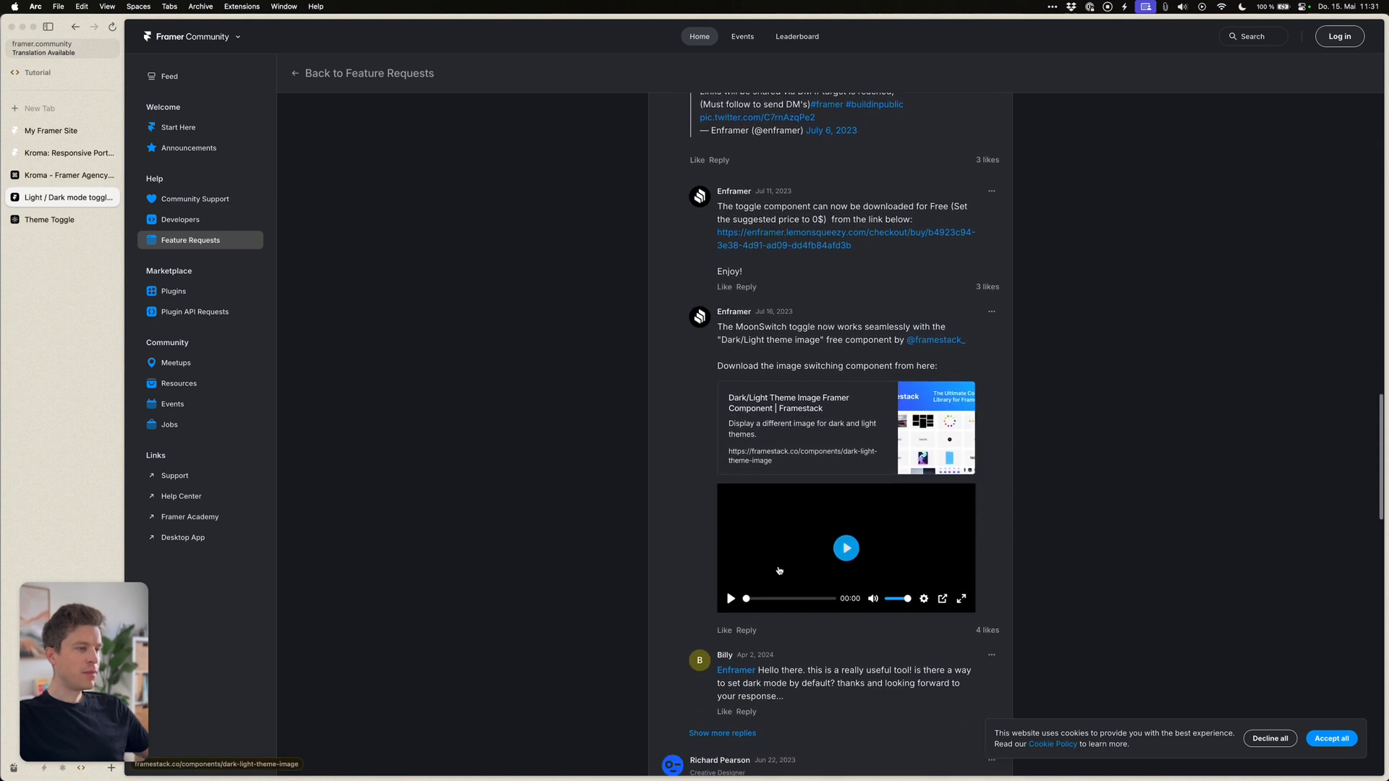
{"action": "scroll", "scroll_direction": "down", "scroll_amount": 3}
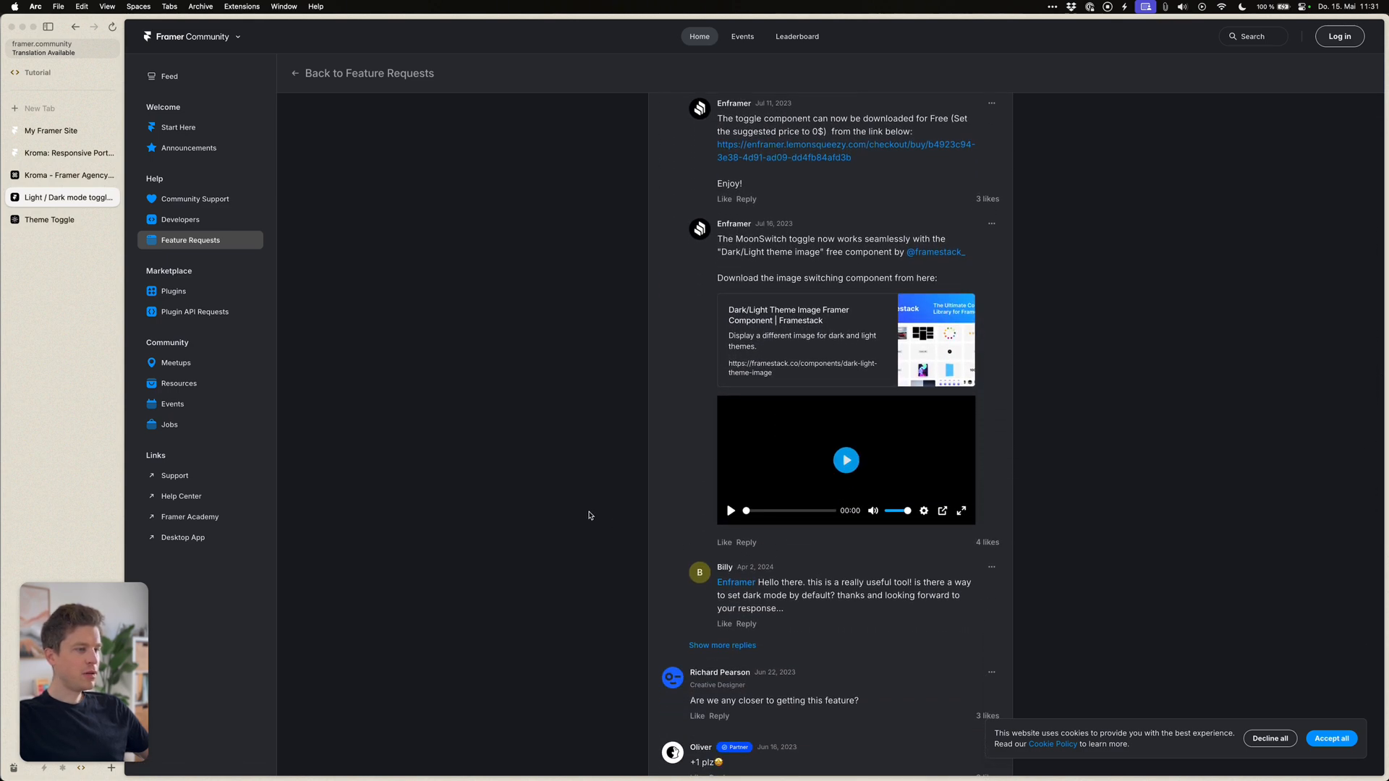
{"action": "left_click", "coordinate": [50, 220]}
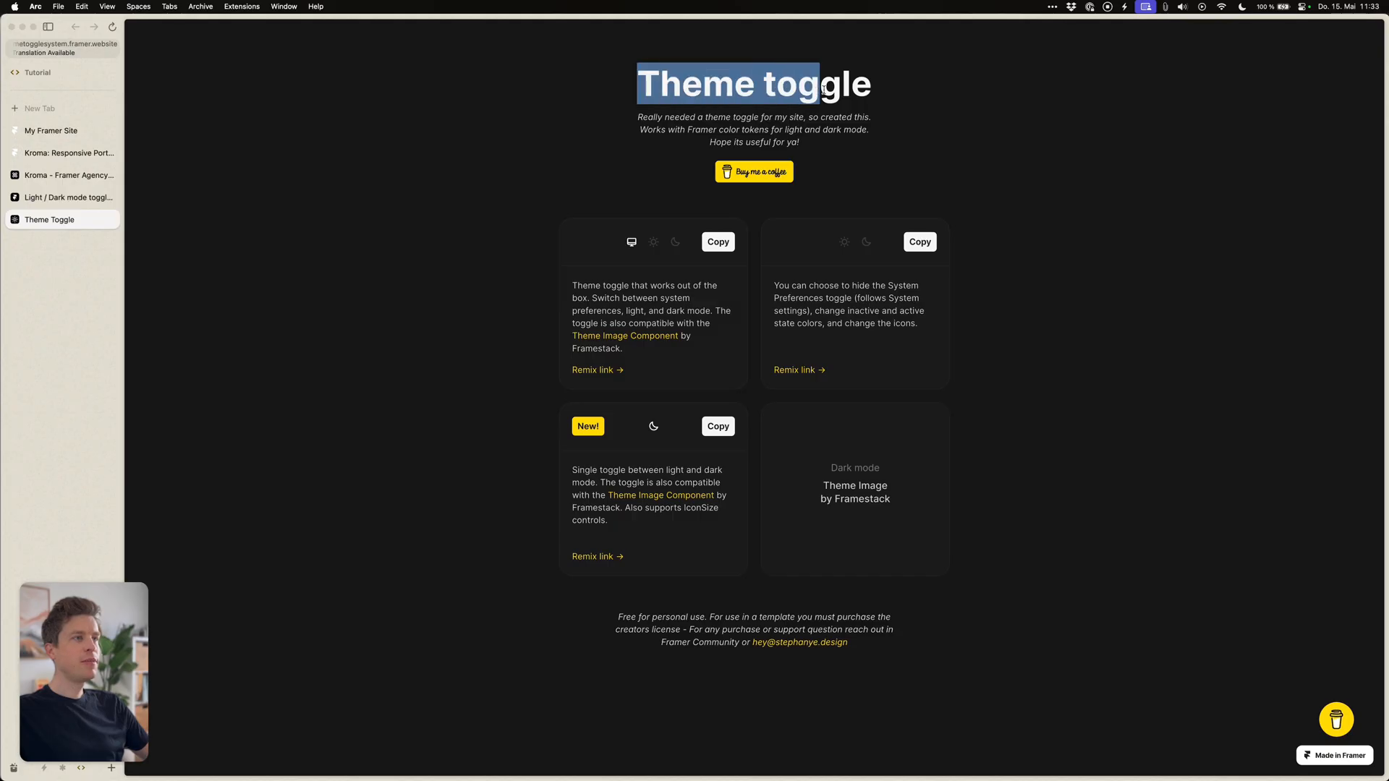
Review the toggle cards and grab the single light/dark toggle for the project
{"action": "left_click", "coordinate": [677, 603]}
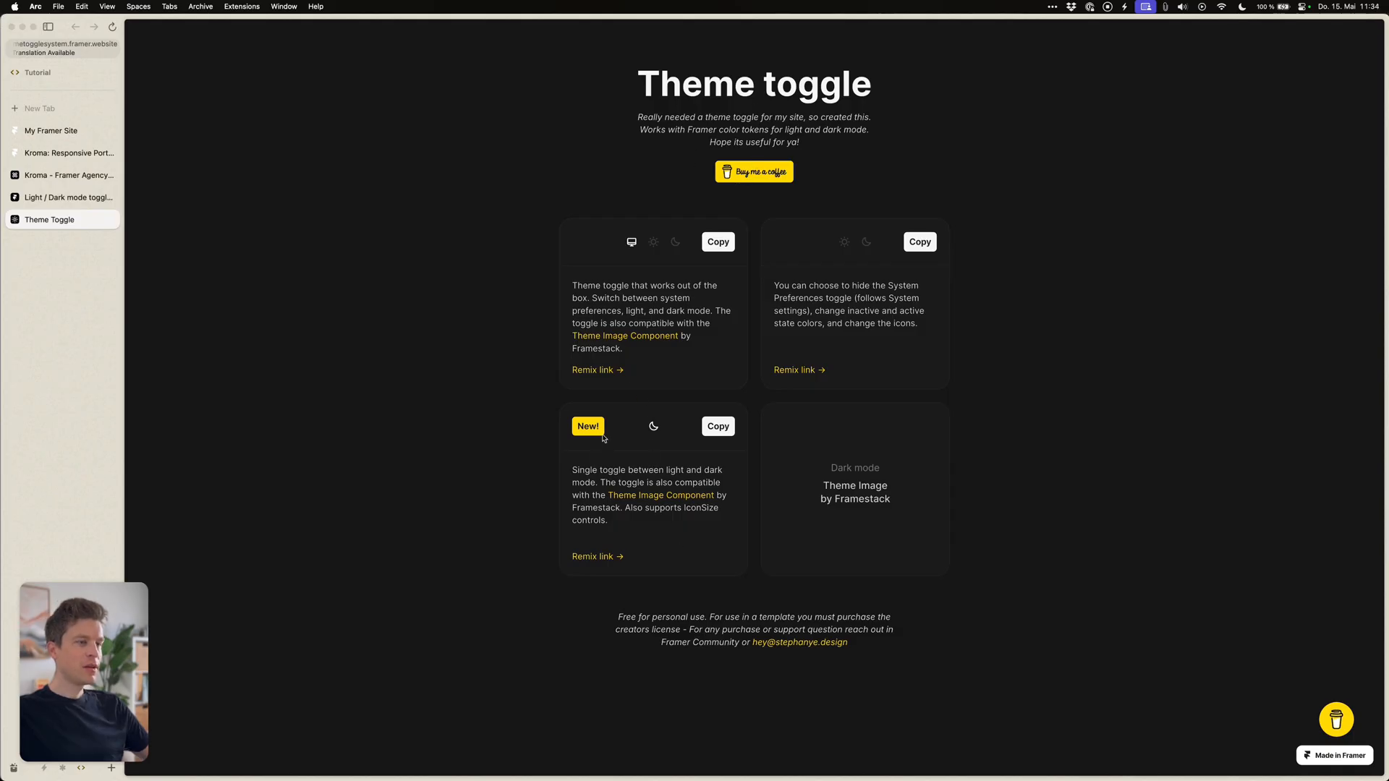
{"action": "left_click_drag", "start_coordinate": [602, 470], "coordinate": [723, 469]}
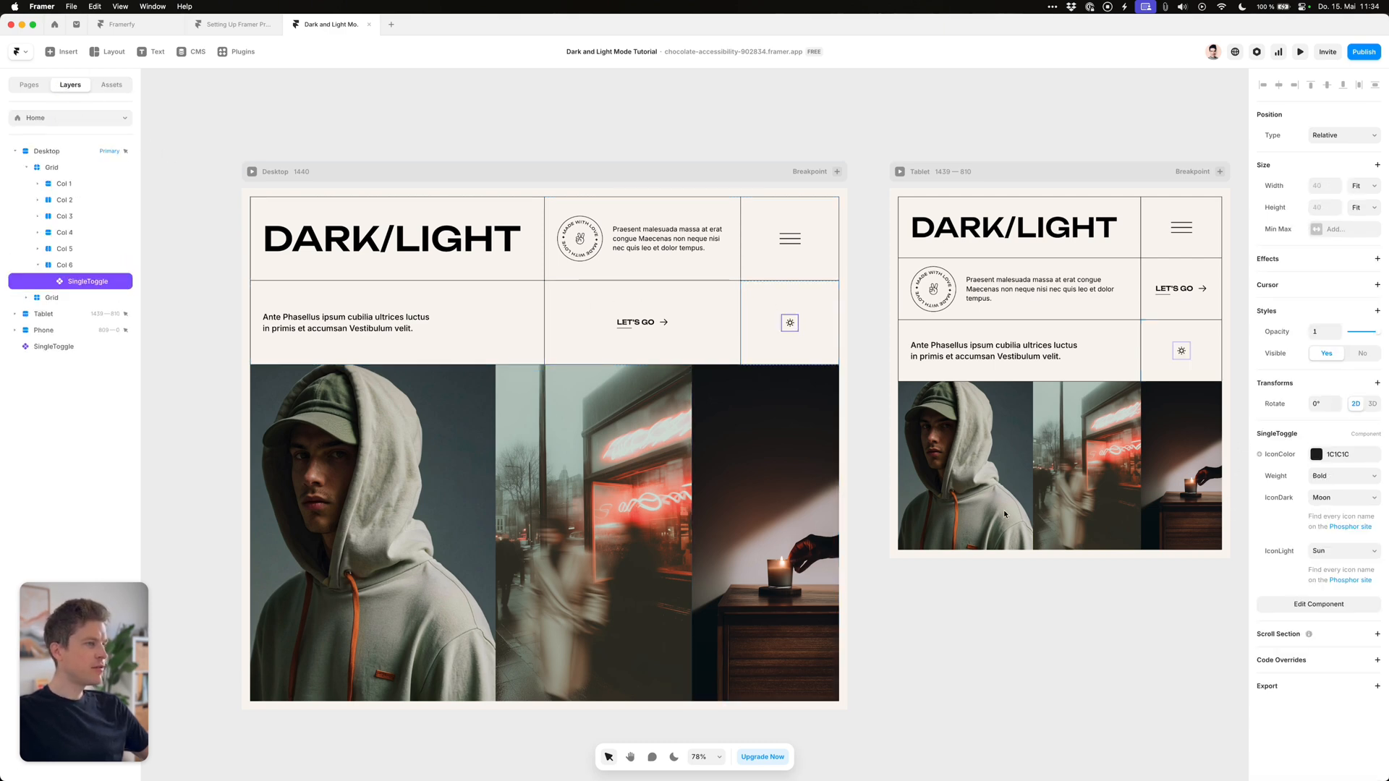
Change the SingleToggle's icon Weight in the header cell, then deselect on the canvas
{"action": "left_click", "coordinate": [1342, 476]}
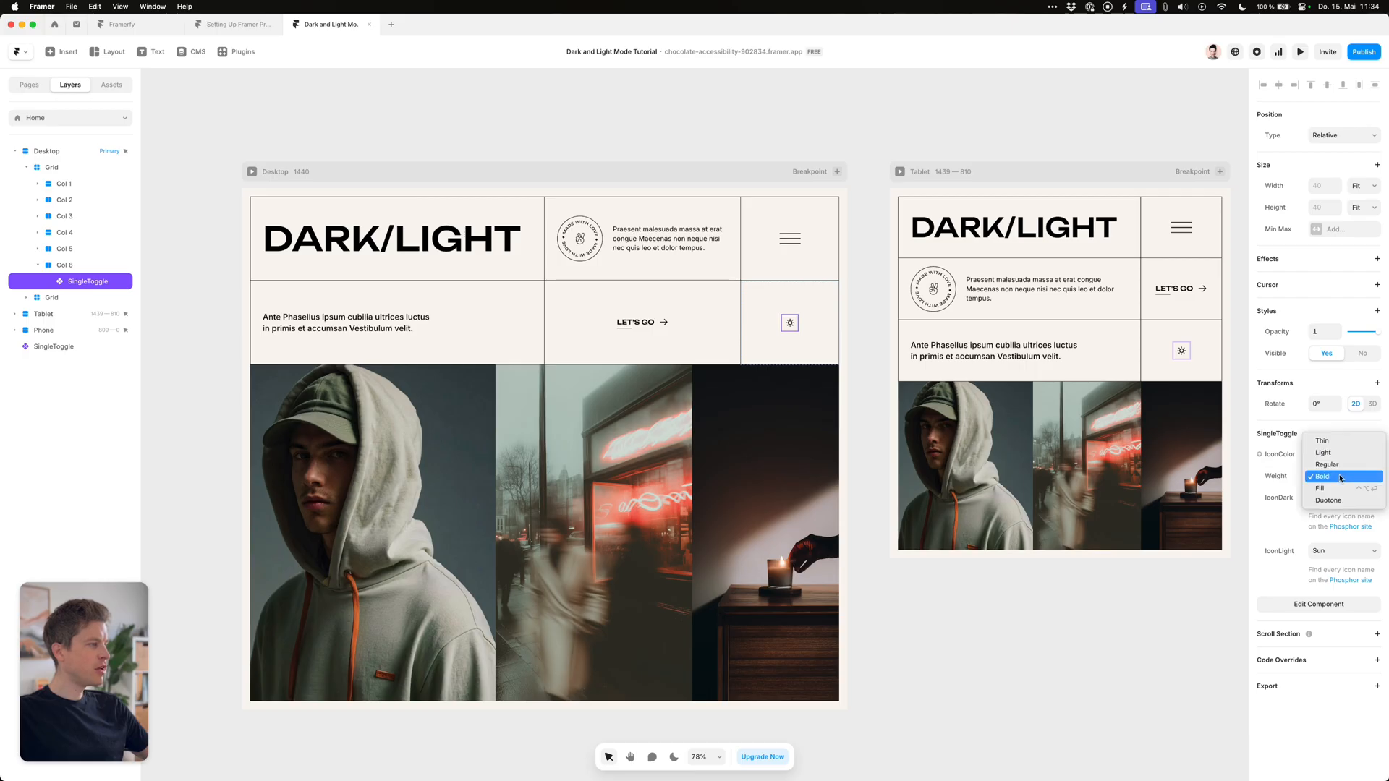
{"action": "left_click", "coordinate": [1323, 454]}
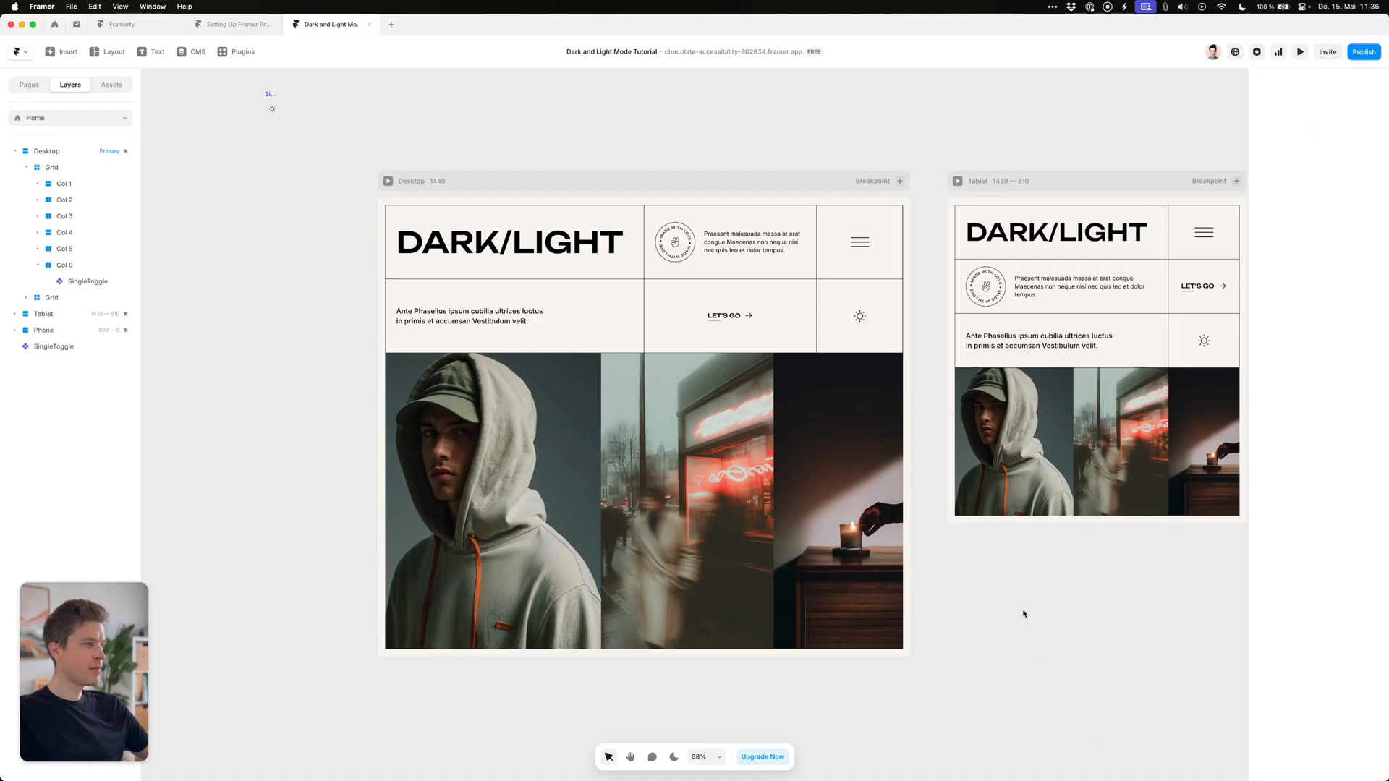
{"action": "mouse_move", "coordinate": [992, 596]}
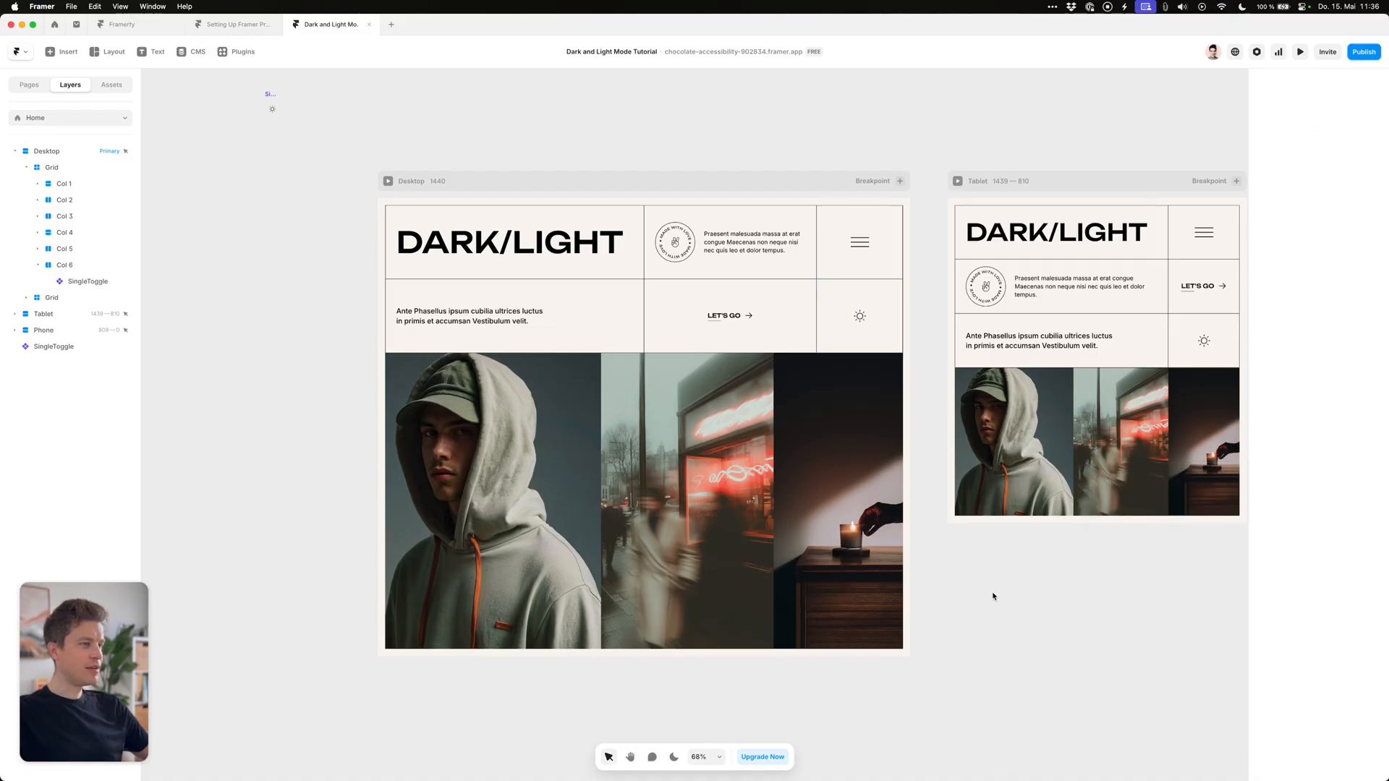
{"action": "left_click", "coordinate": [1299, 51]}
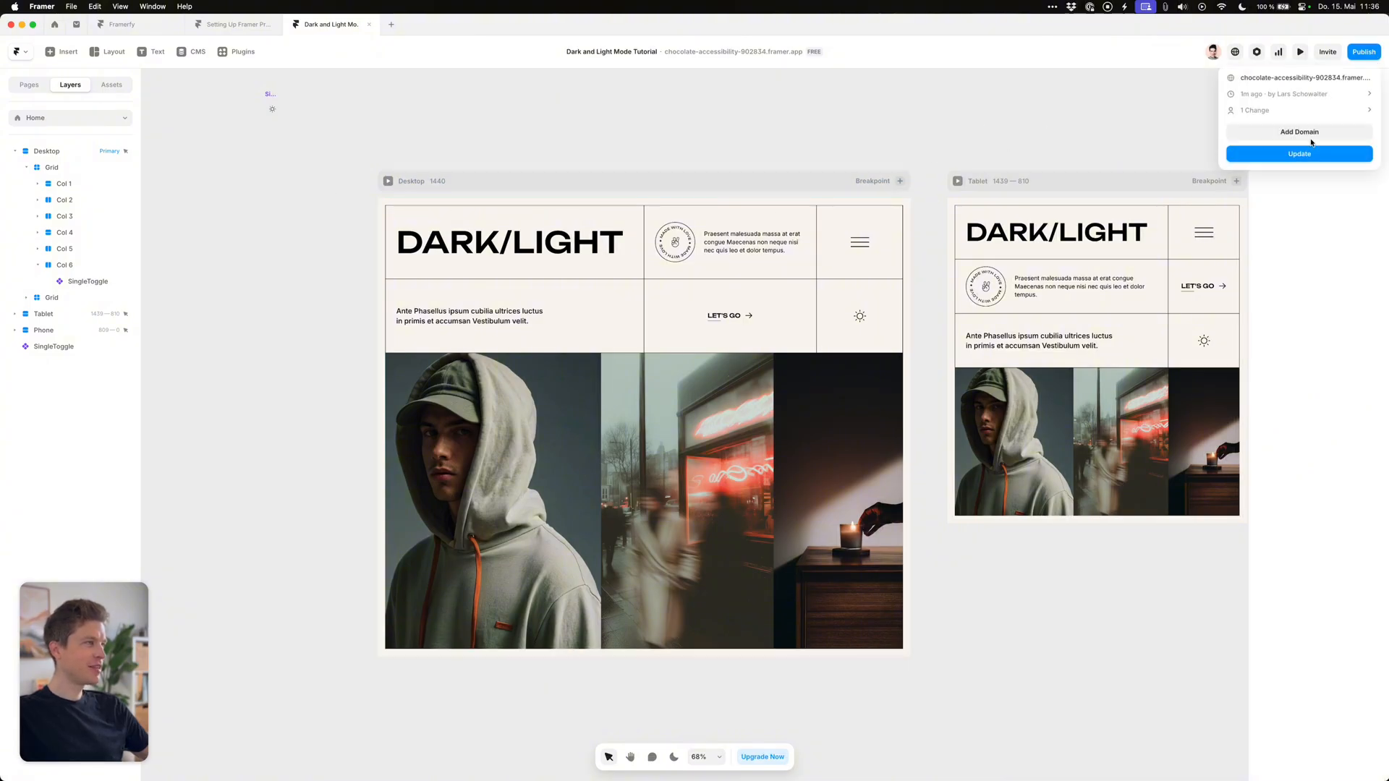
Update the published site with the new theme toggle
{"action": "left_click", "coordinate": [1298, 153]}
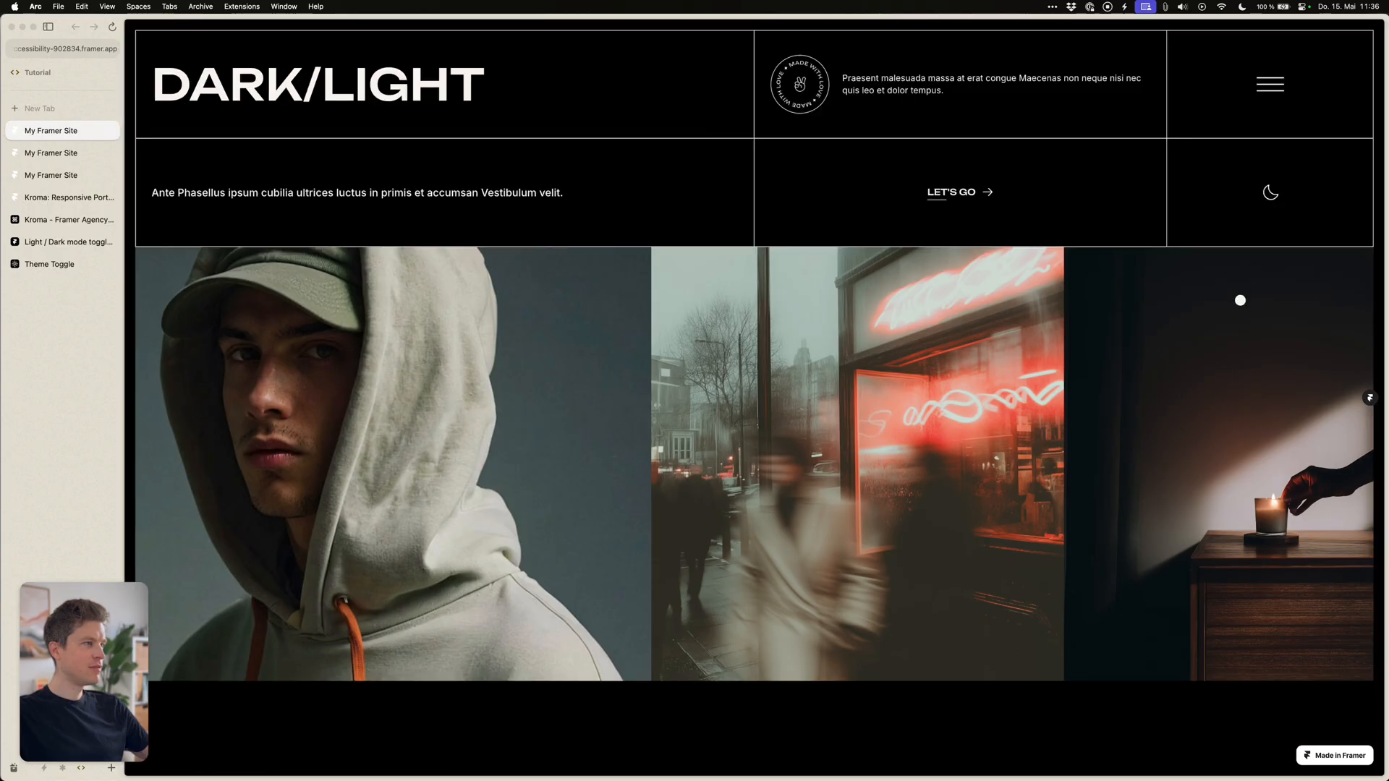
Toggle the live Dark/Light site in Arc from dark to light via the header moon icon
{"action": "left_click", "coordinate": [1269, 193]}
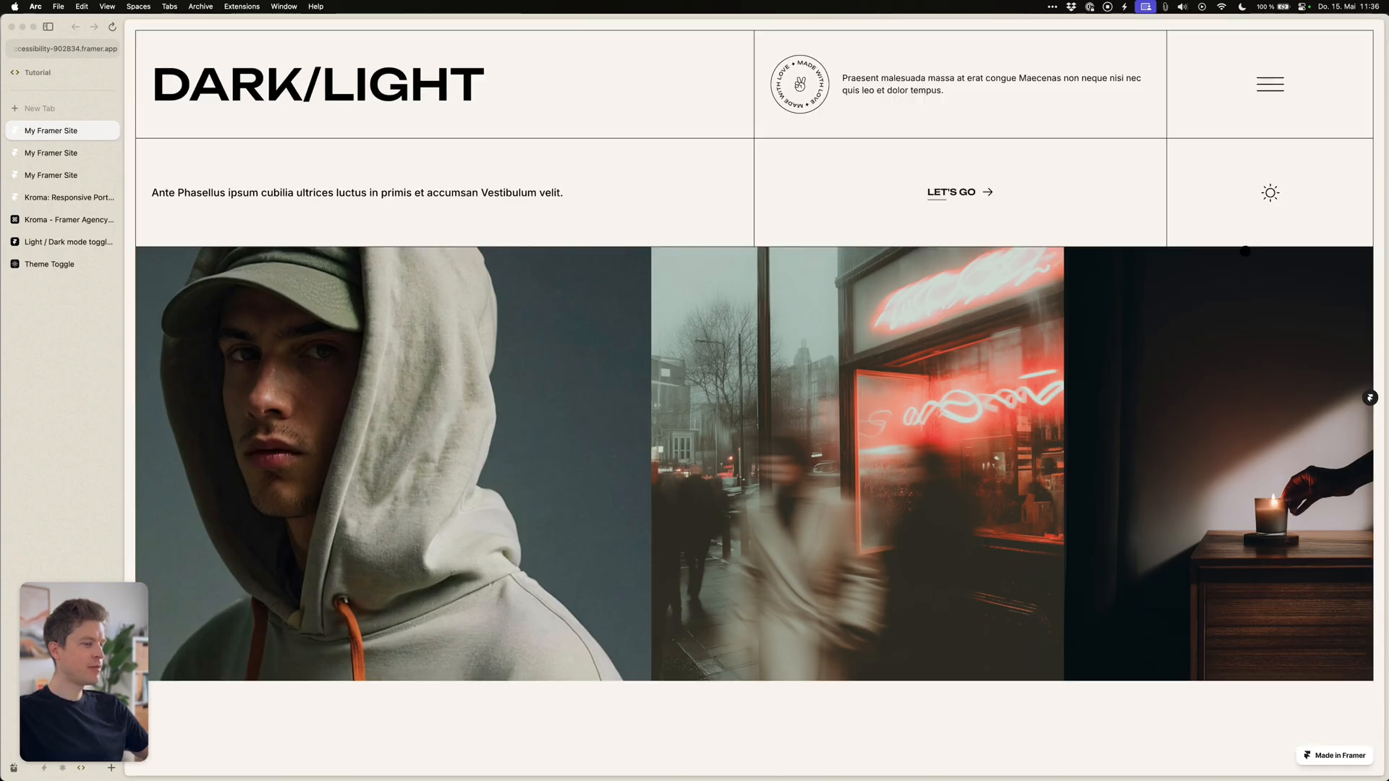